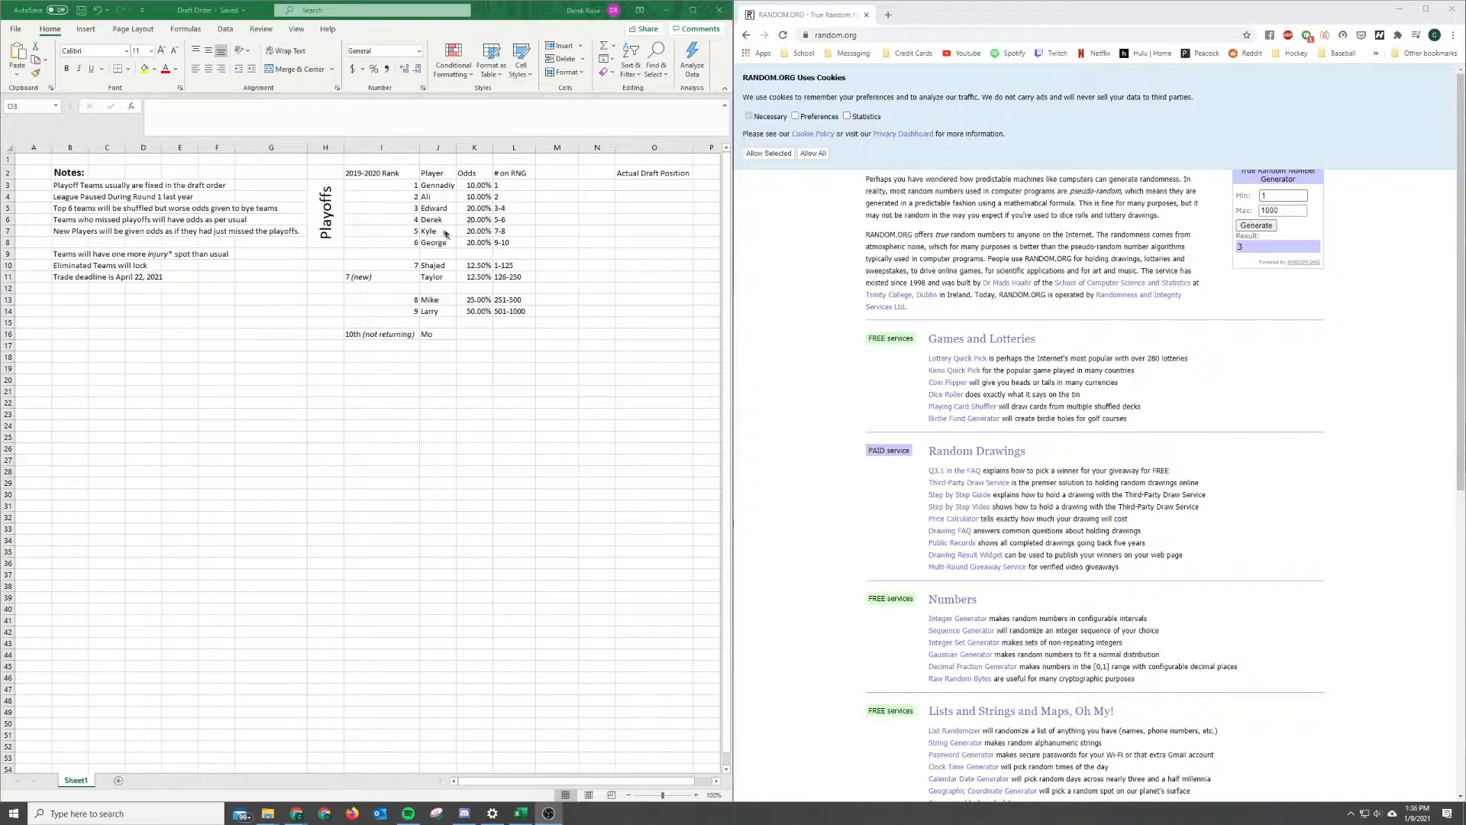
Step: Review the ranking table, highlighting the six playoff teams' rows and the new team's row
click(382, 185)
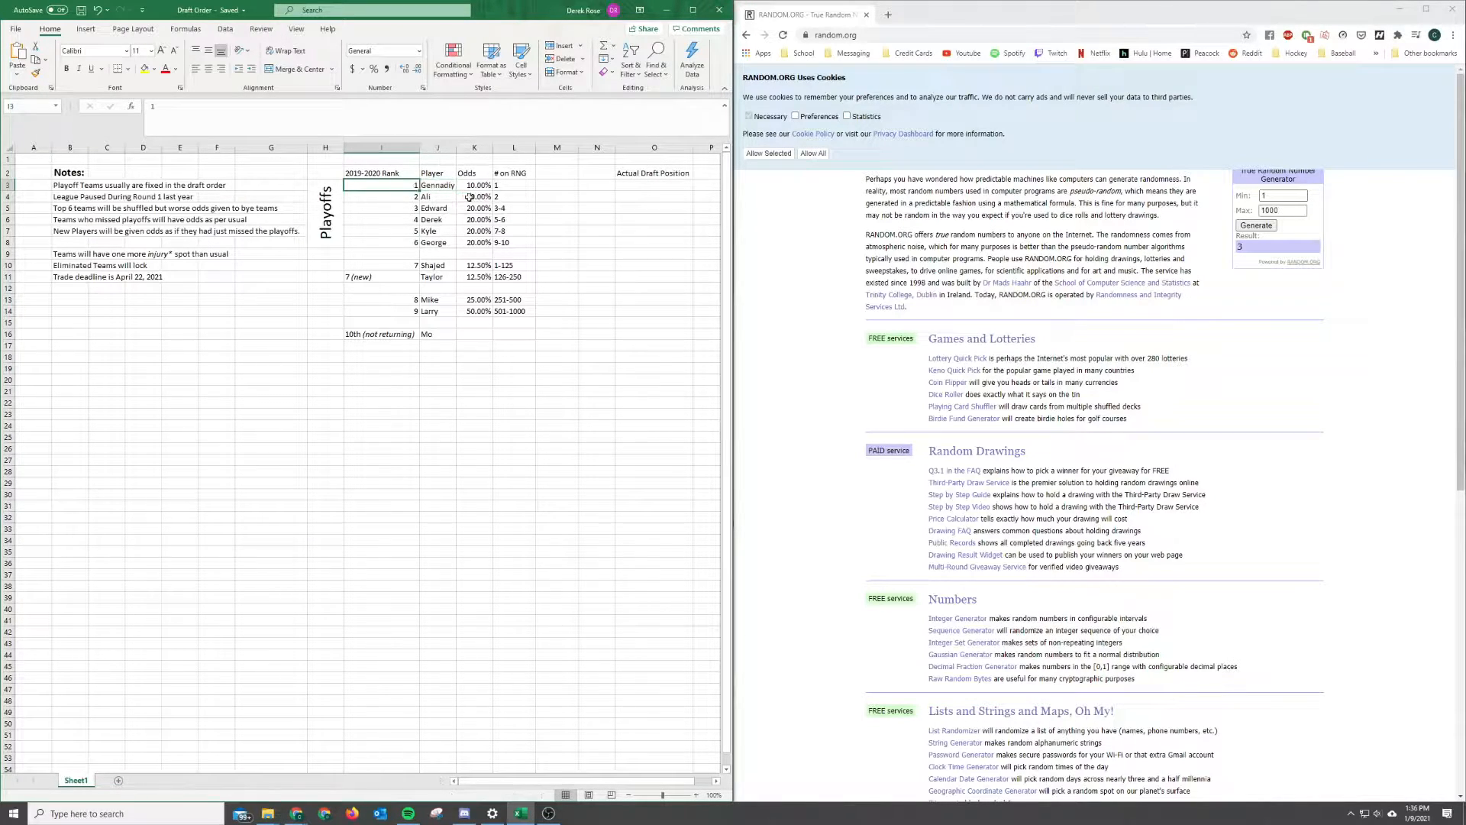
drag(381, 185, 514, 243)
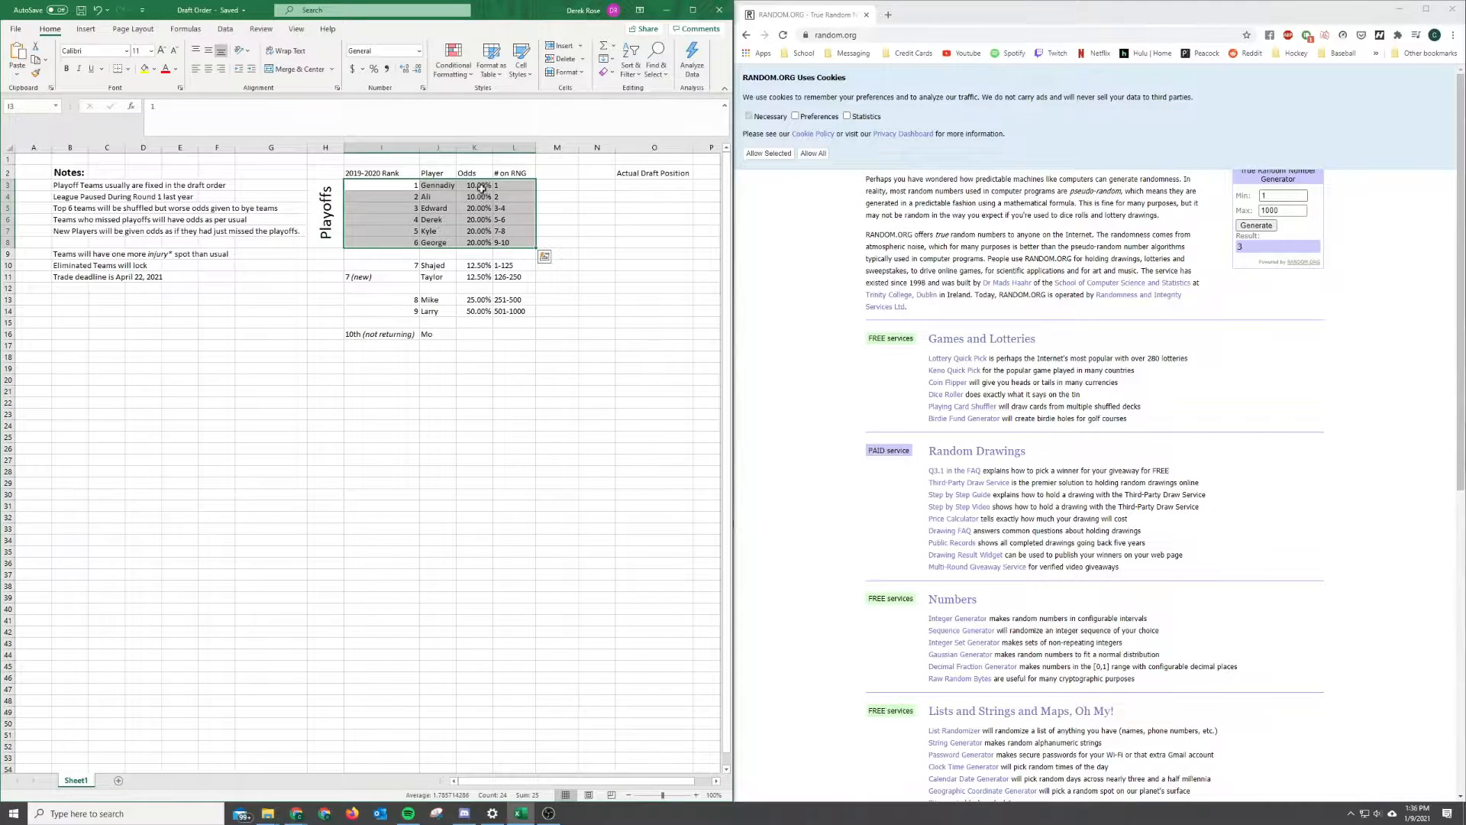
click(474, 196)
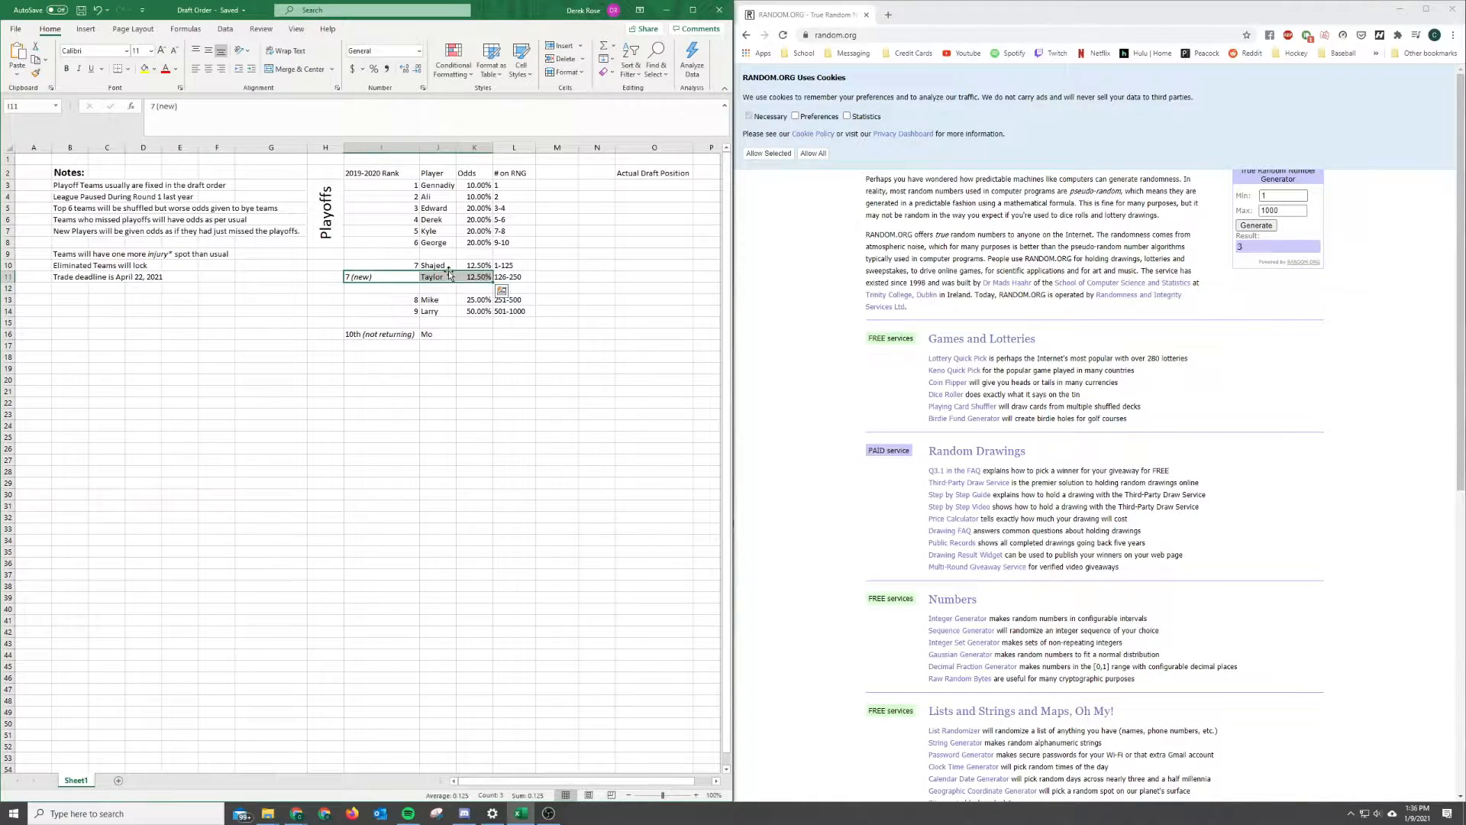
click(382, 264)
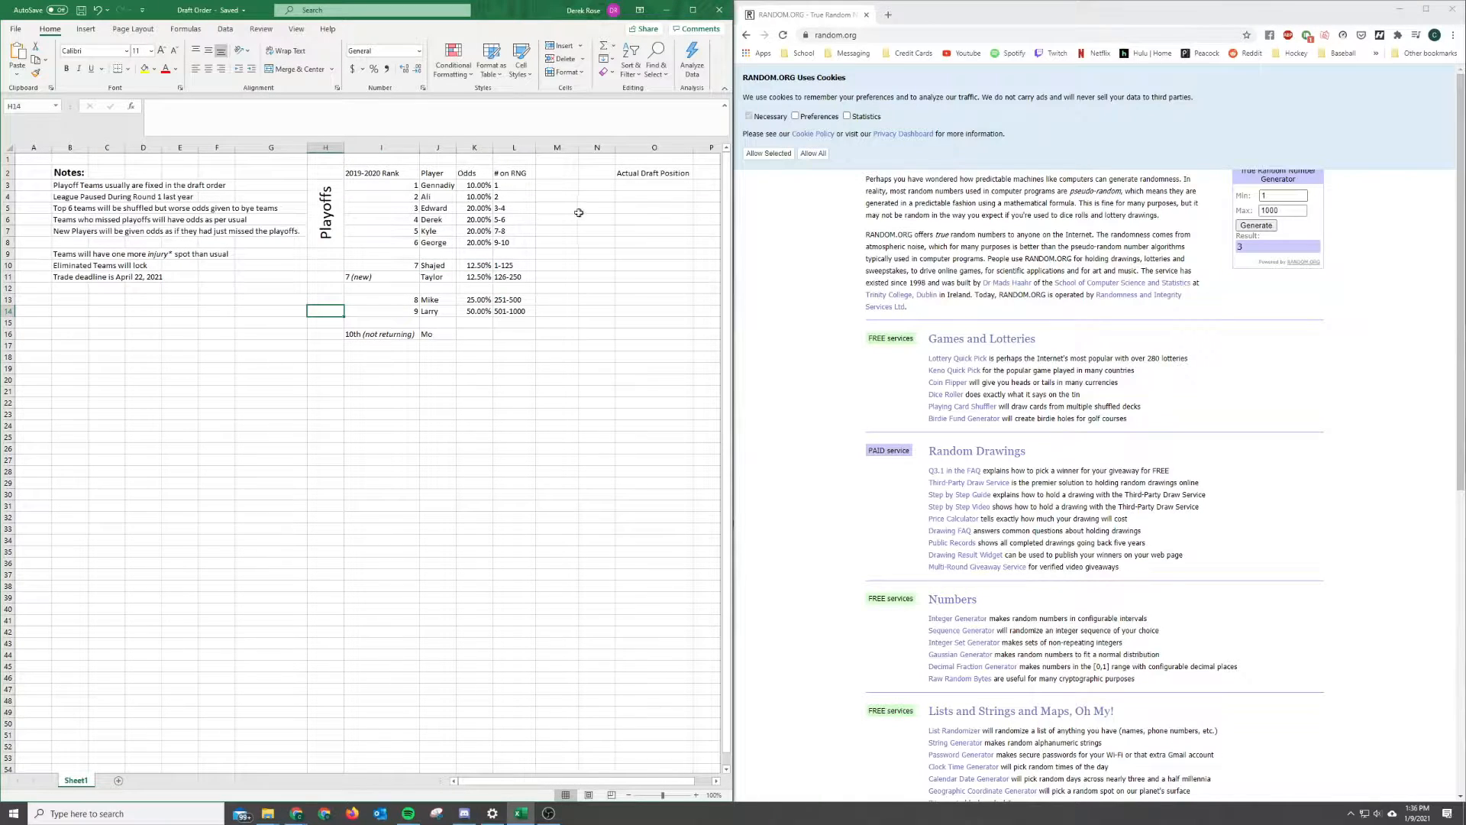
Step: With the generator maximum at 10, draw numbers and enter draft positions 5, 6 and 7 for rows 6, 5 and 4
click(654, 185)
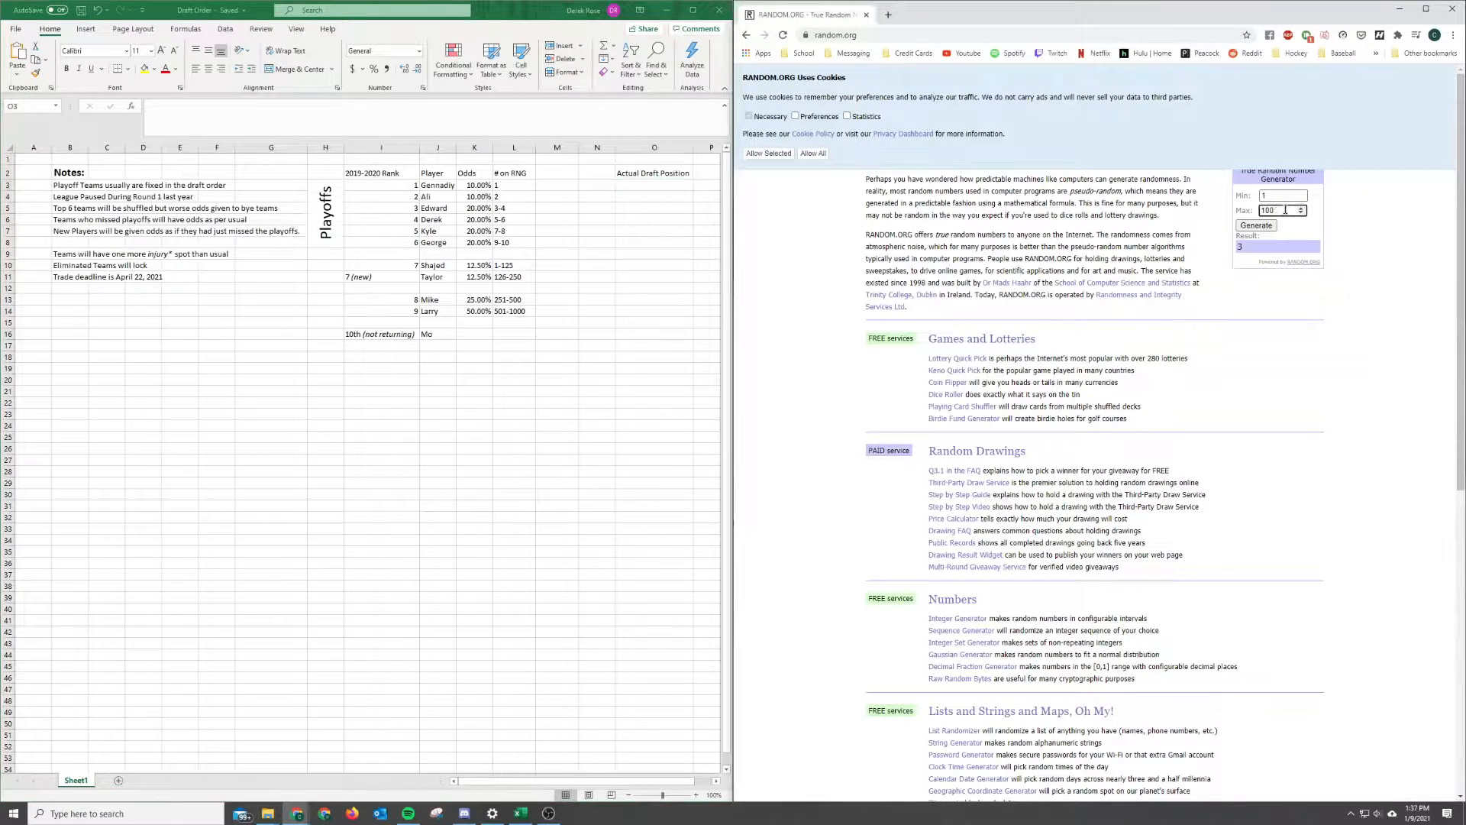
text(10)
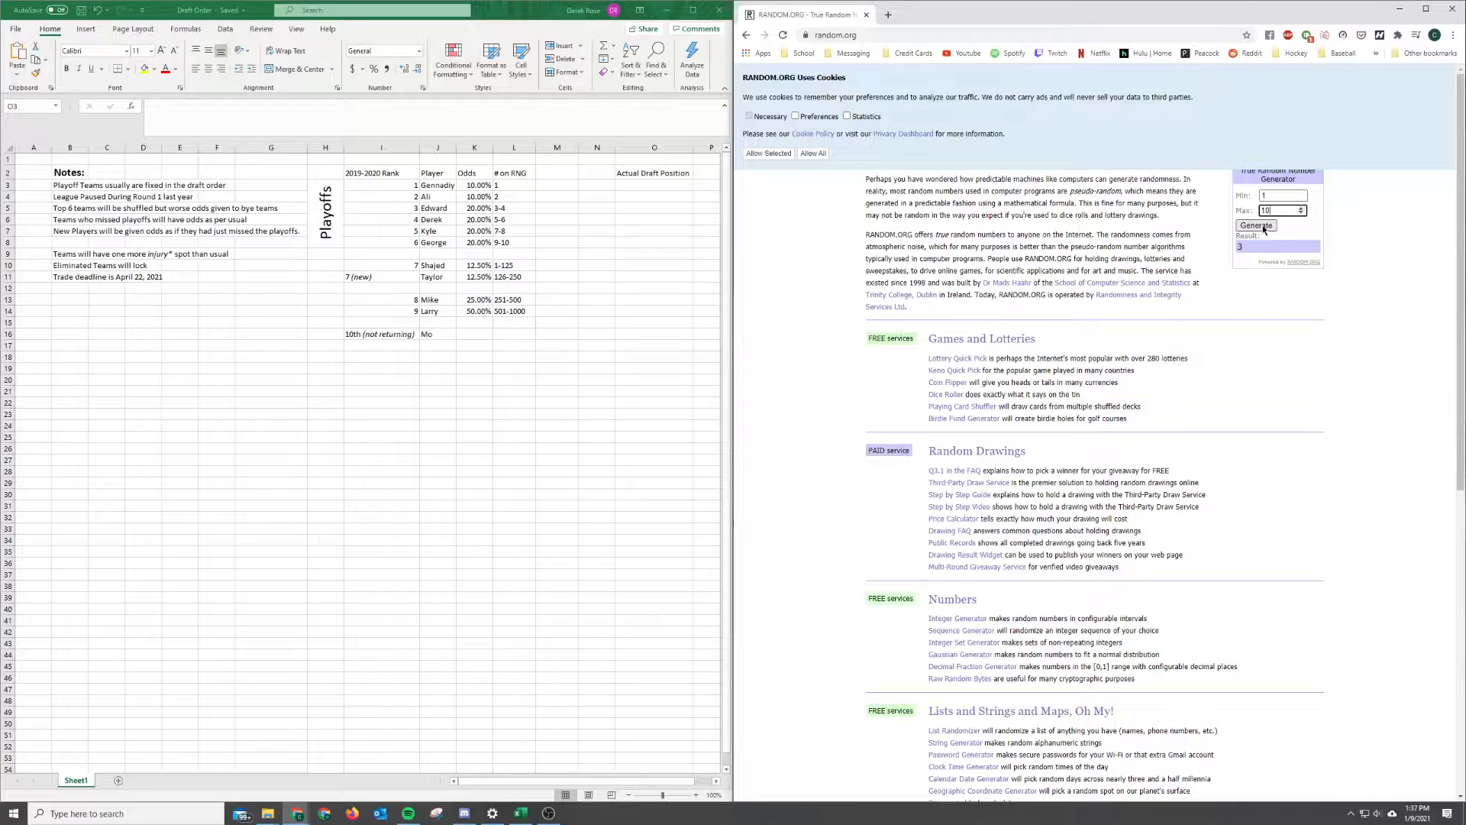
click(1256, 226)
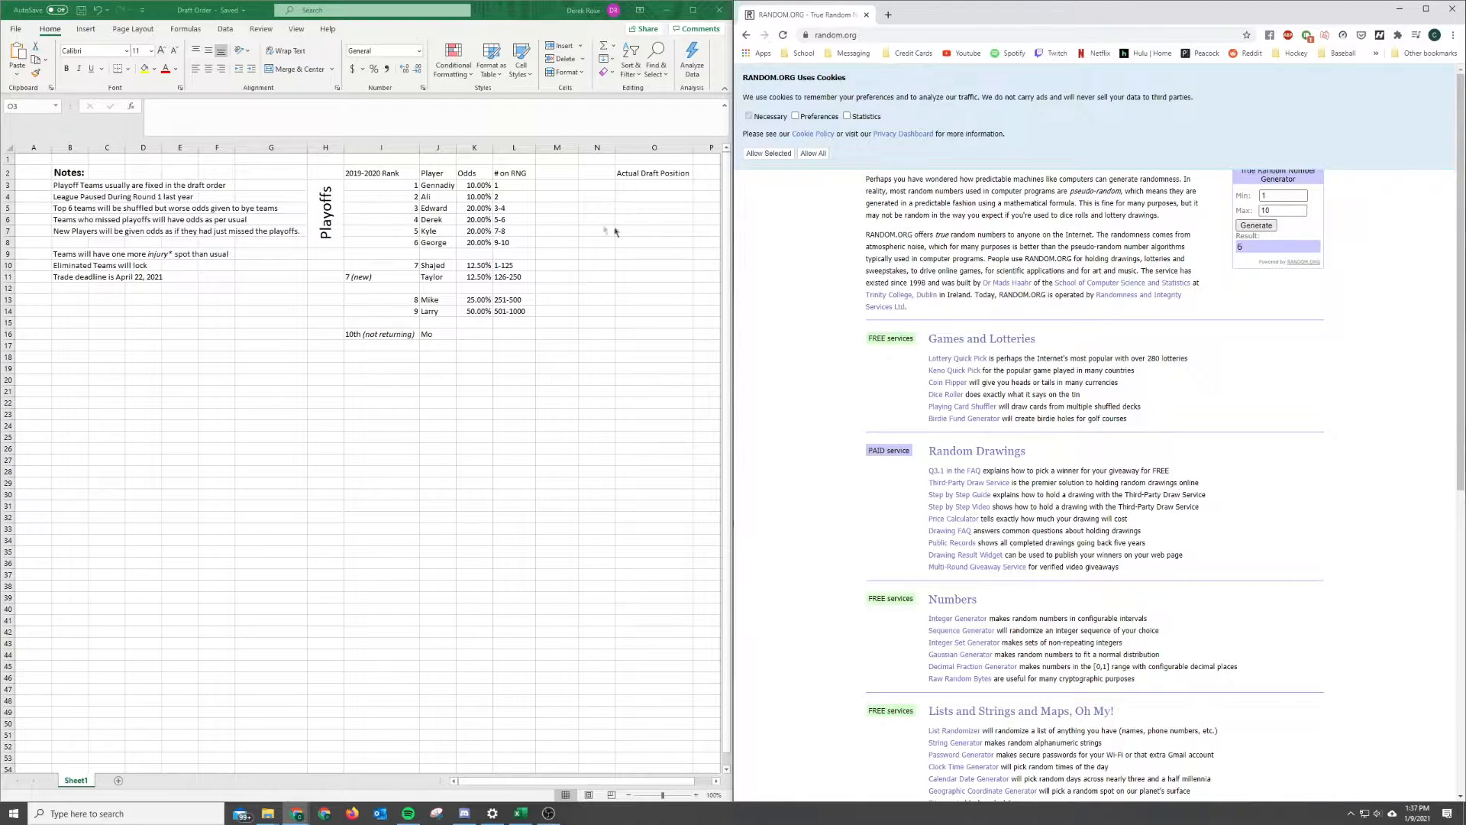
click(653, 218)
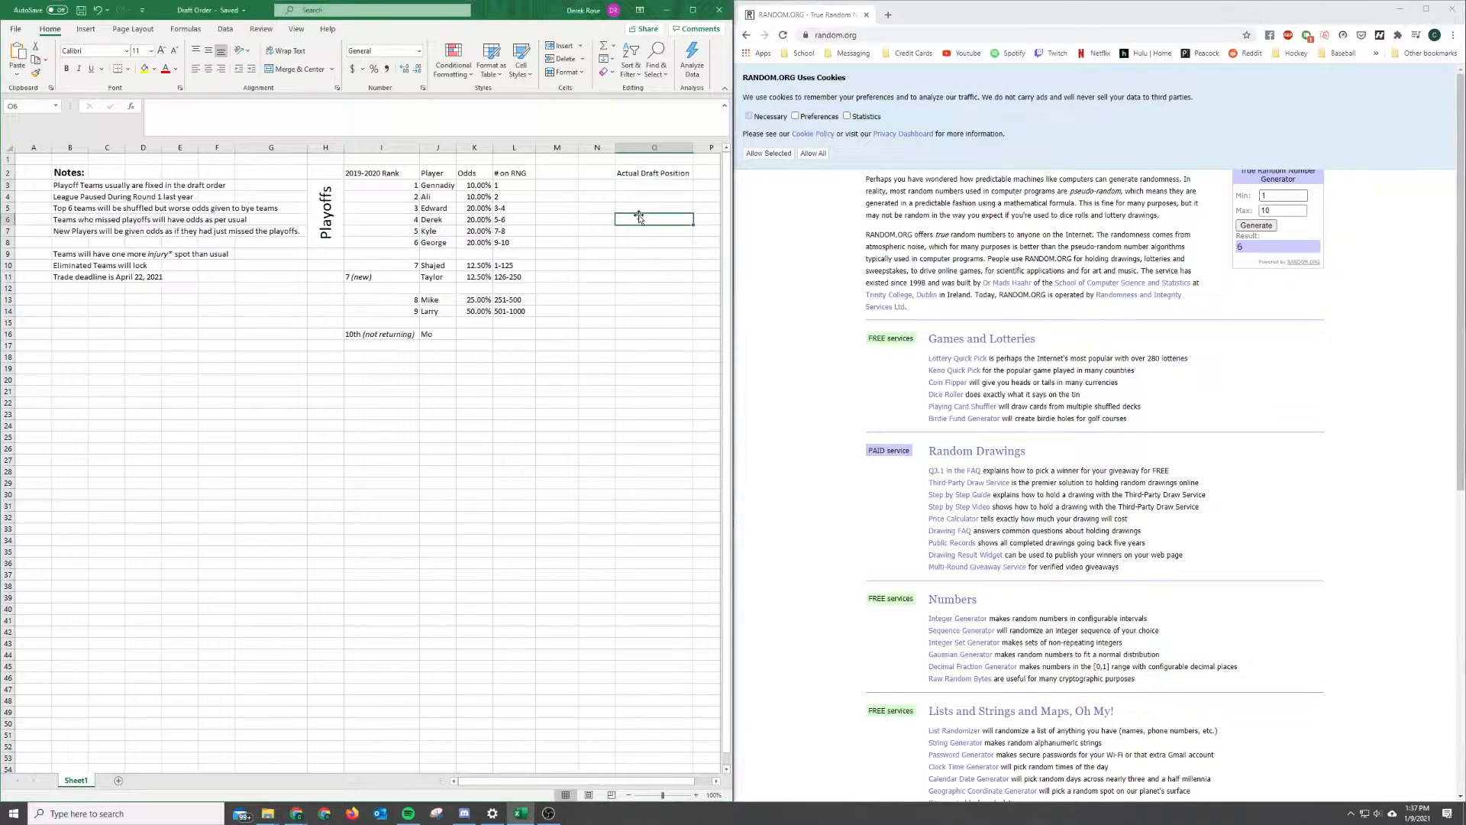
text(5)
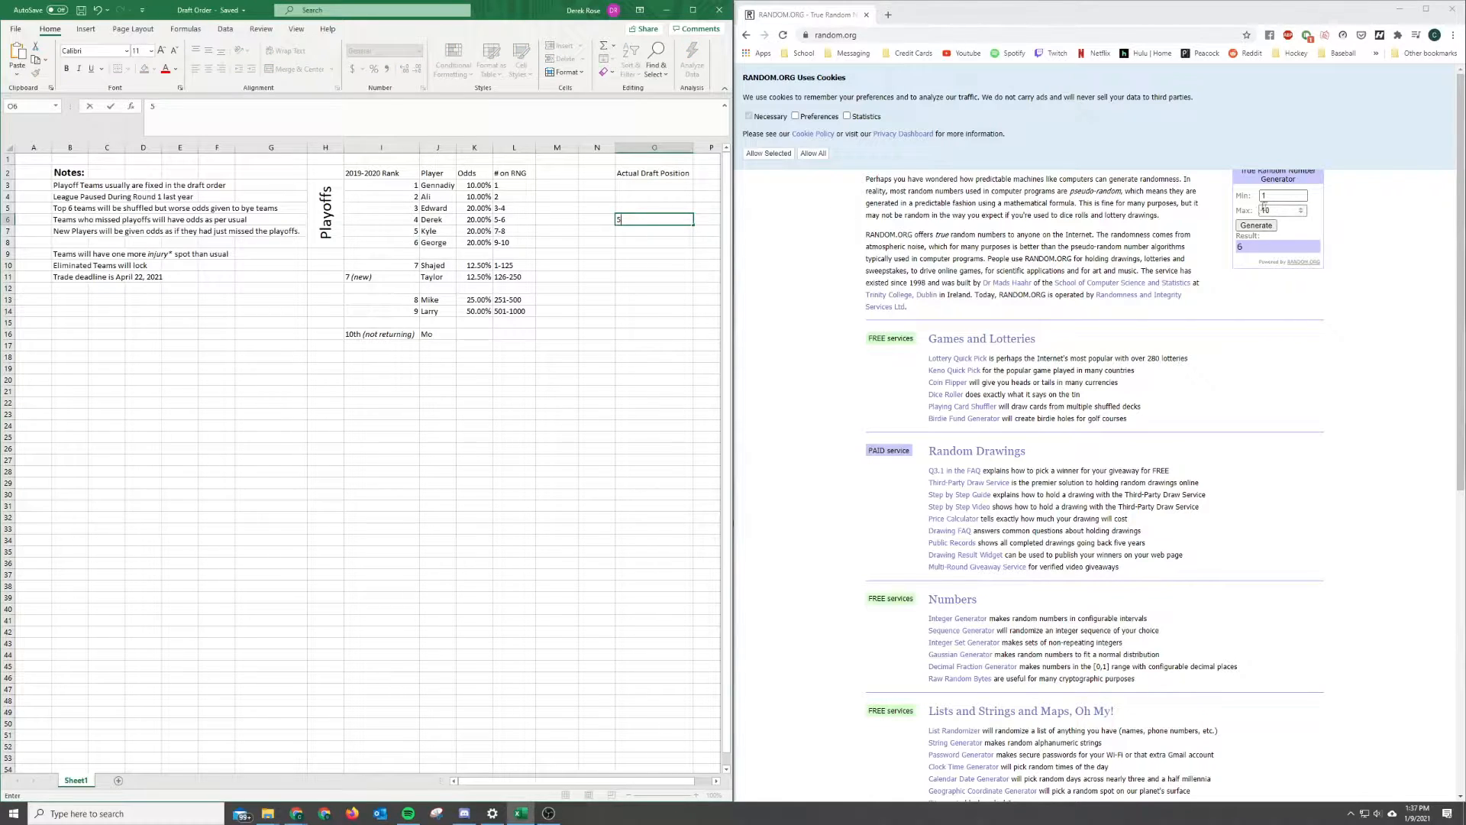
click(1255, 225)
text(6)
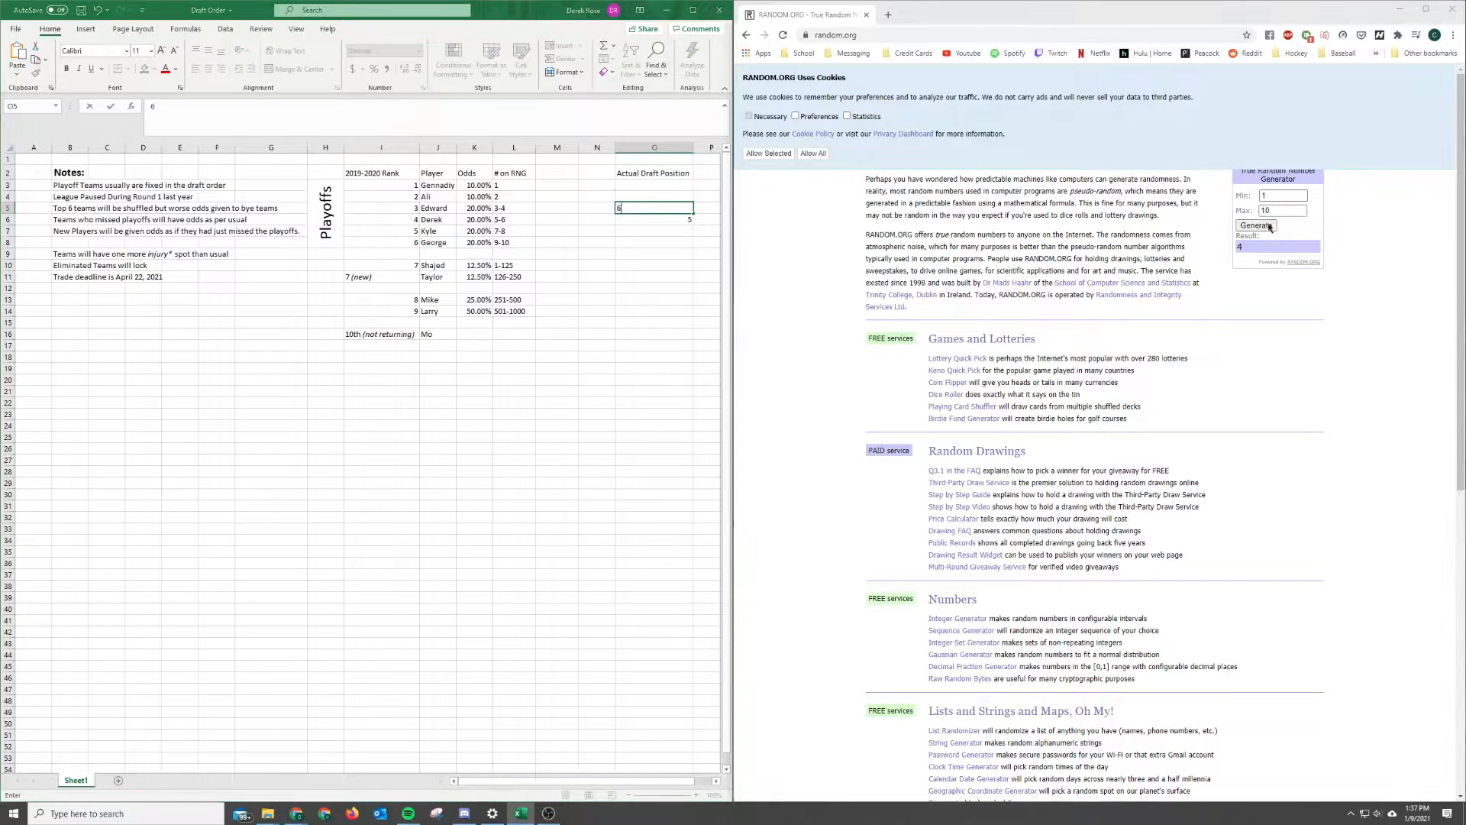
click(1256, 225)
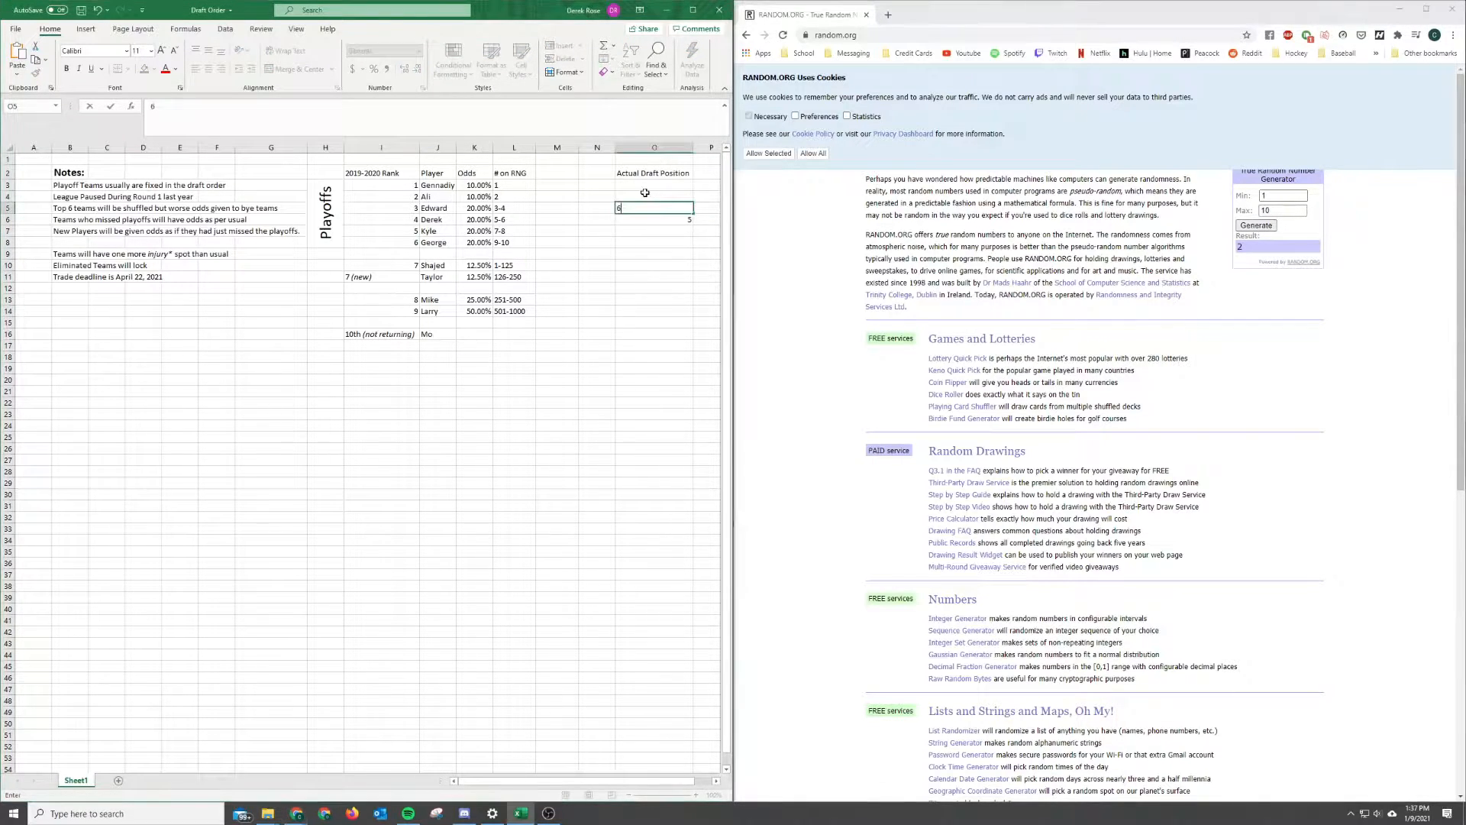
text(7)
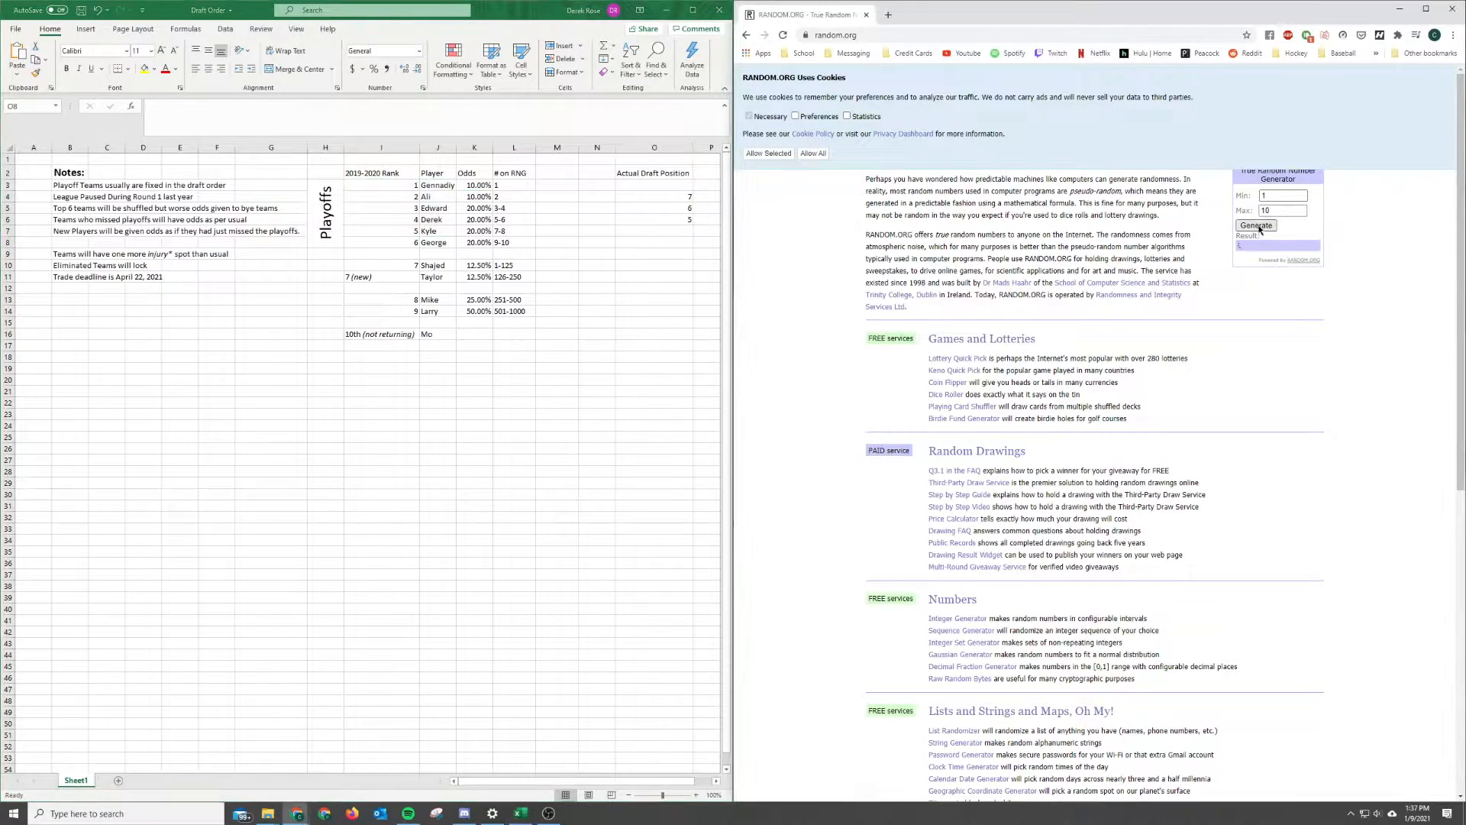
Step: Draw another number and enter 8 as the Actual Draft Position in row 8
click(1256, 226)
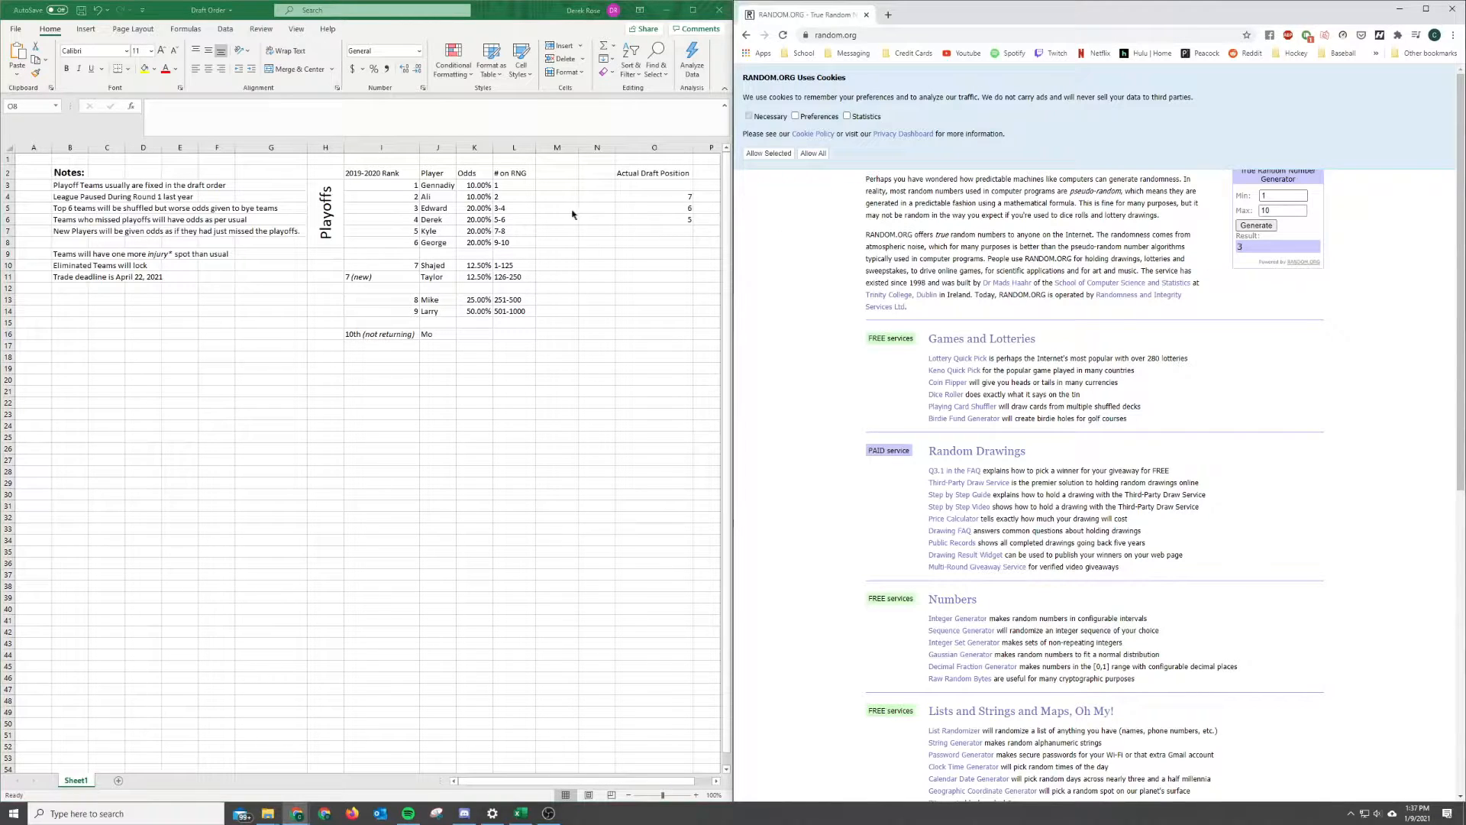
click(1255, 226)
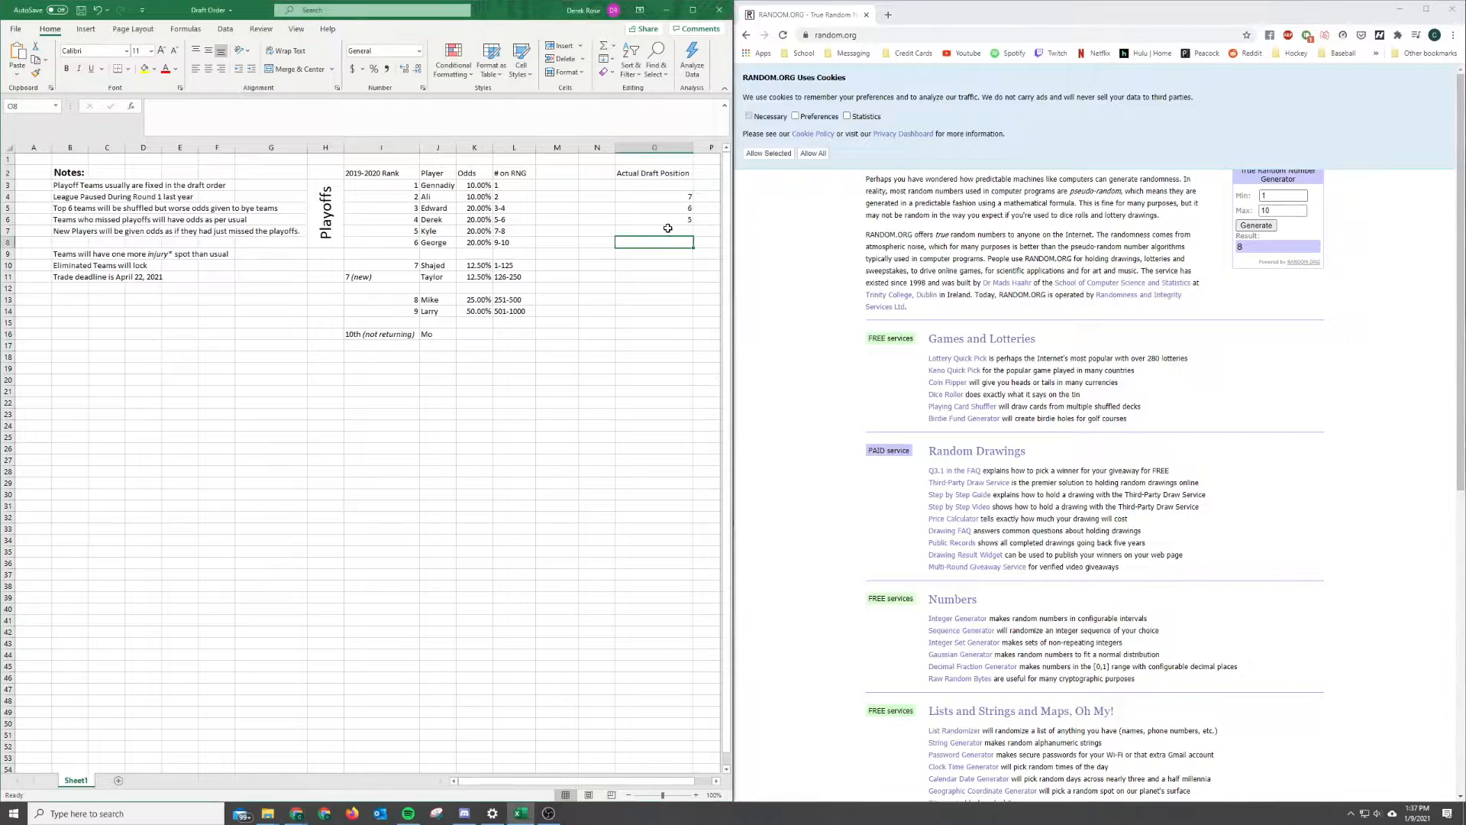
text(8)
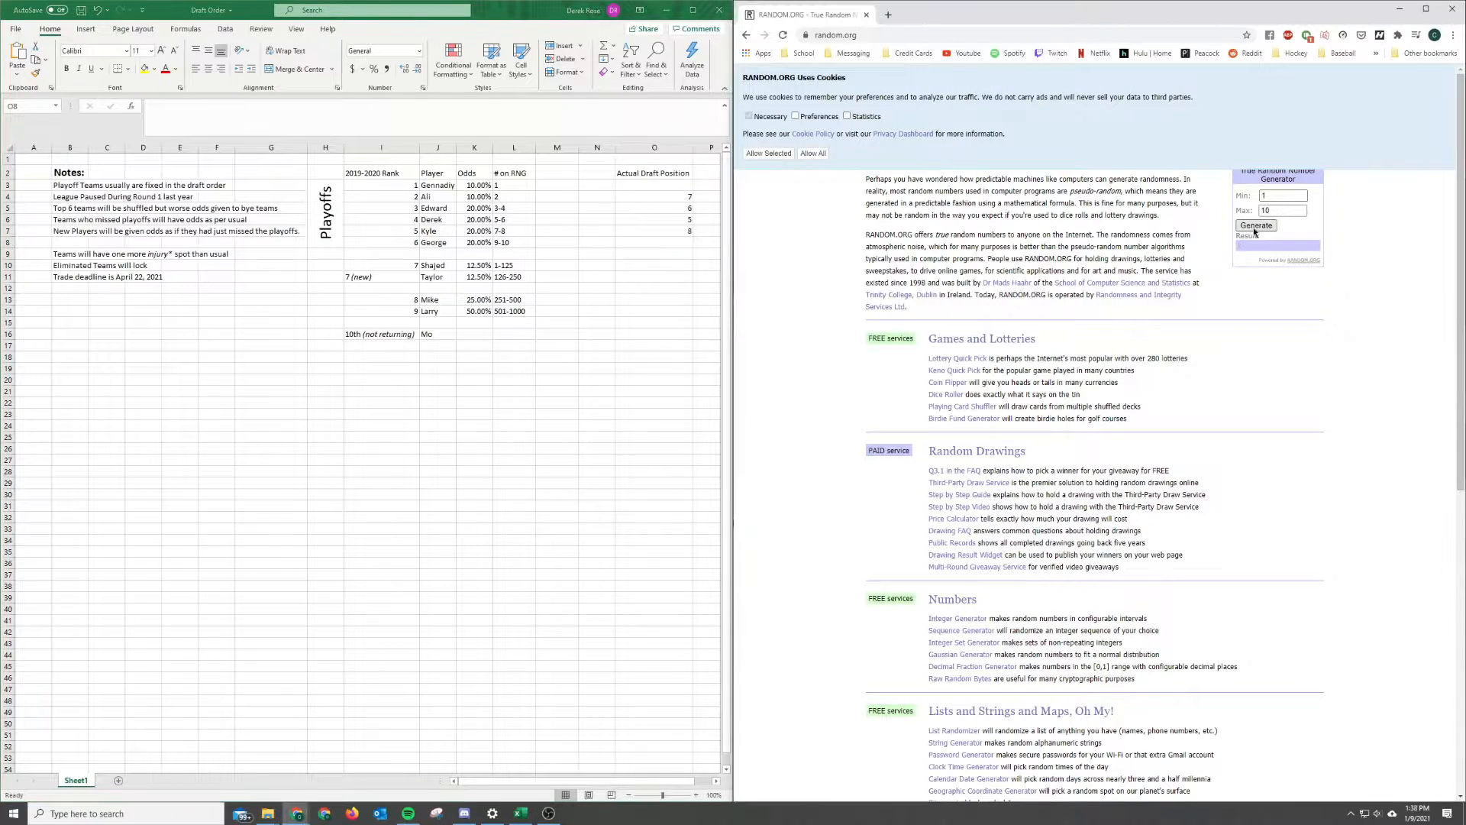
Step: Keep drawing until the last playoff teams get 9 and 10, entering 10 in row 3
click(1256, 226)
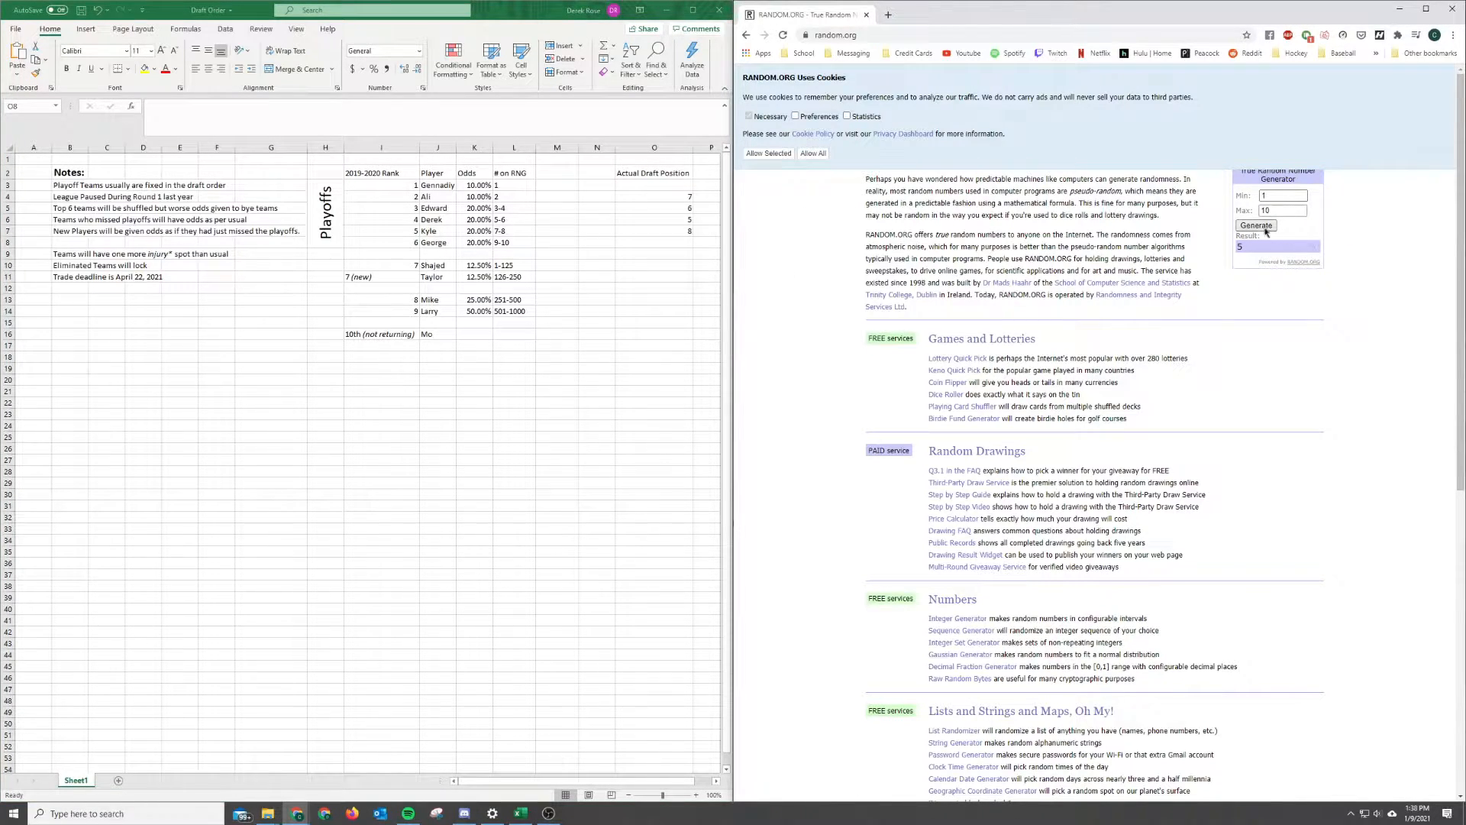
click(1256, 226)
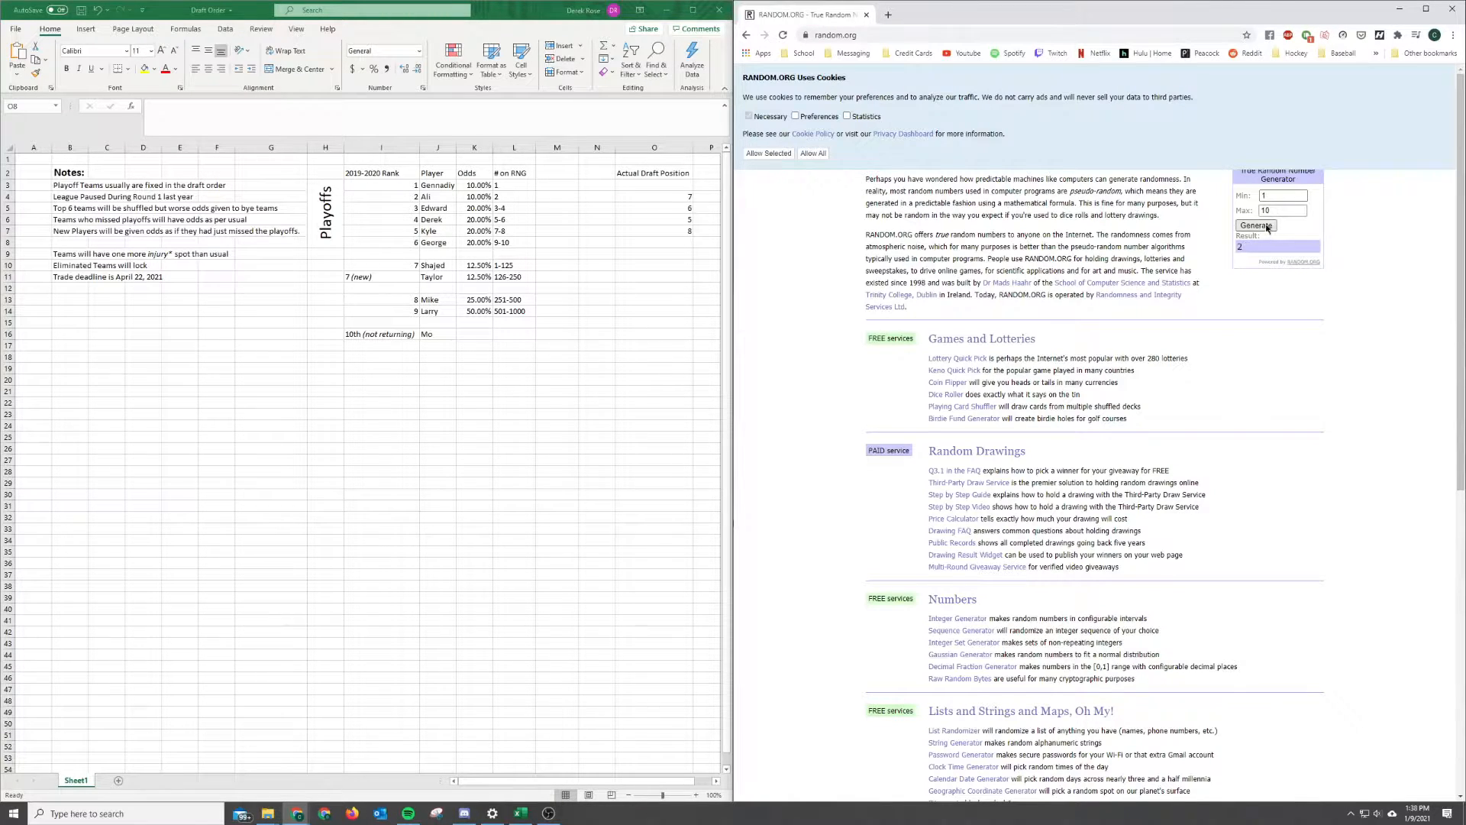
click(1255, 226)
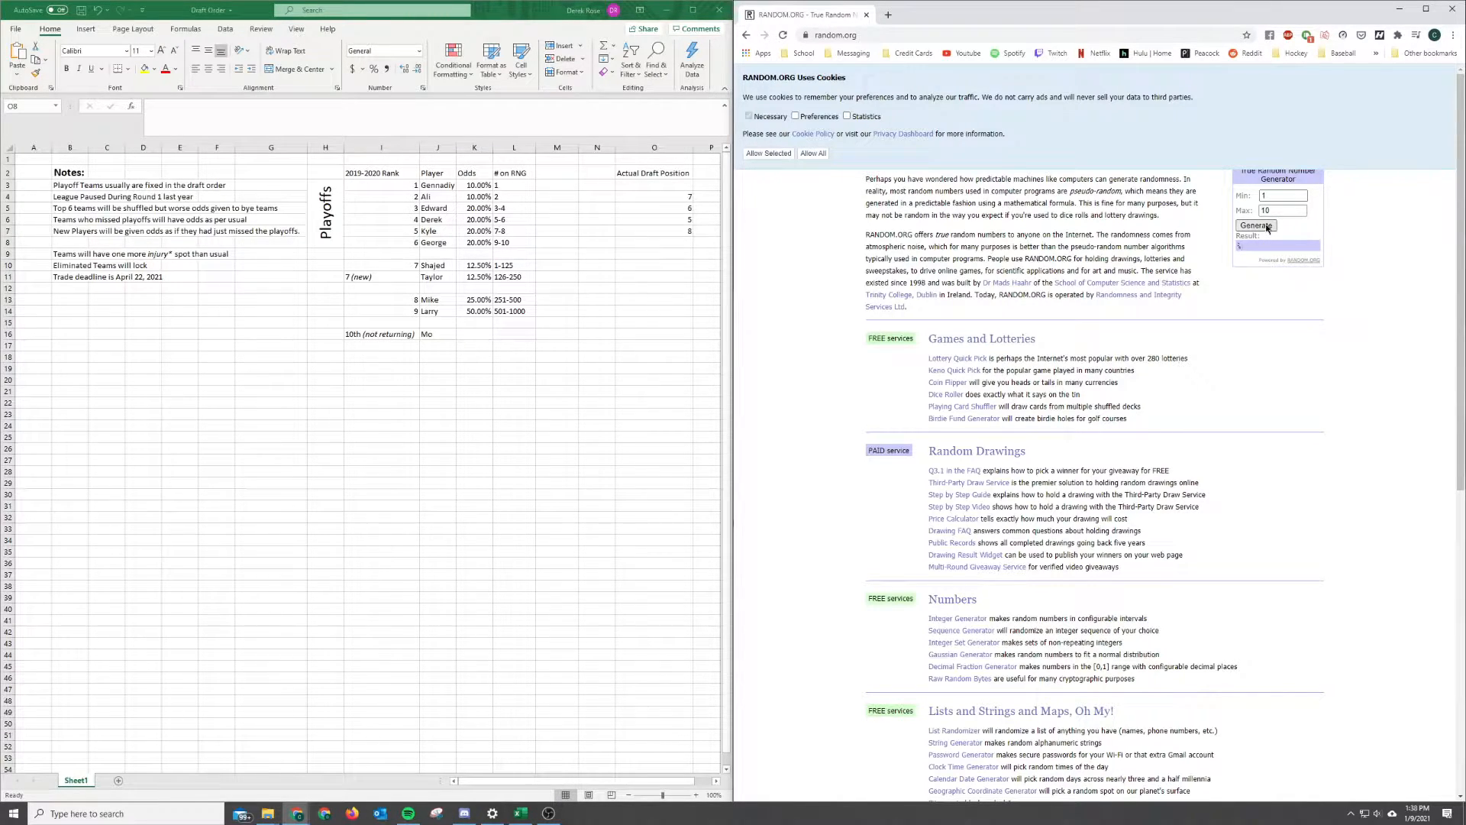
click(1255, 226)
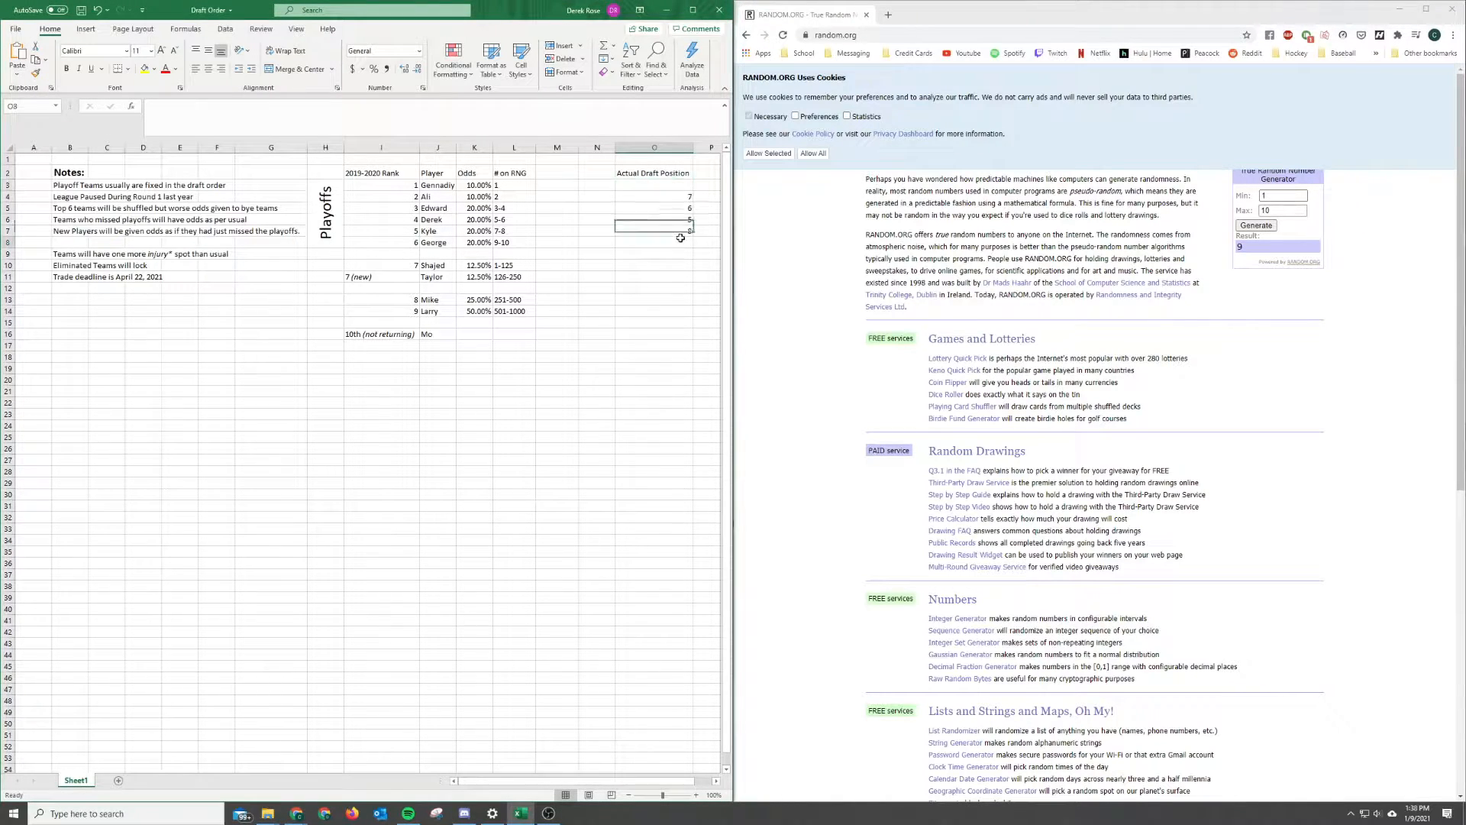
click(653, 185)
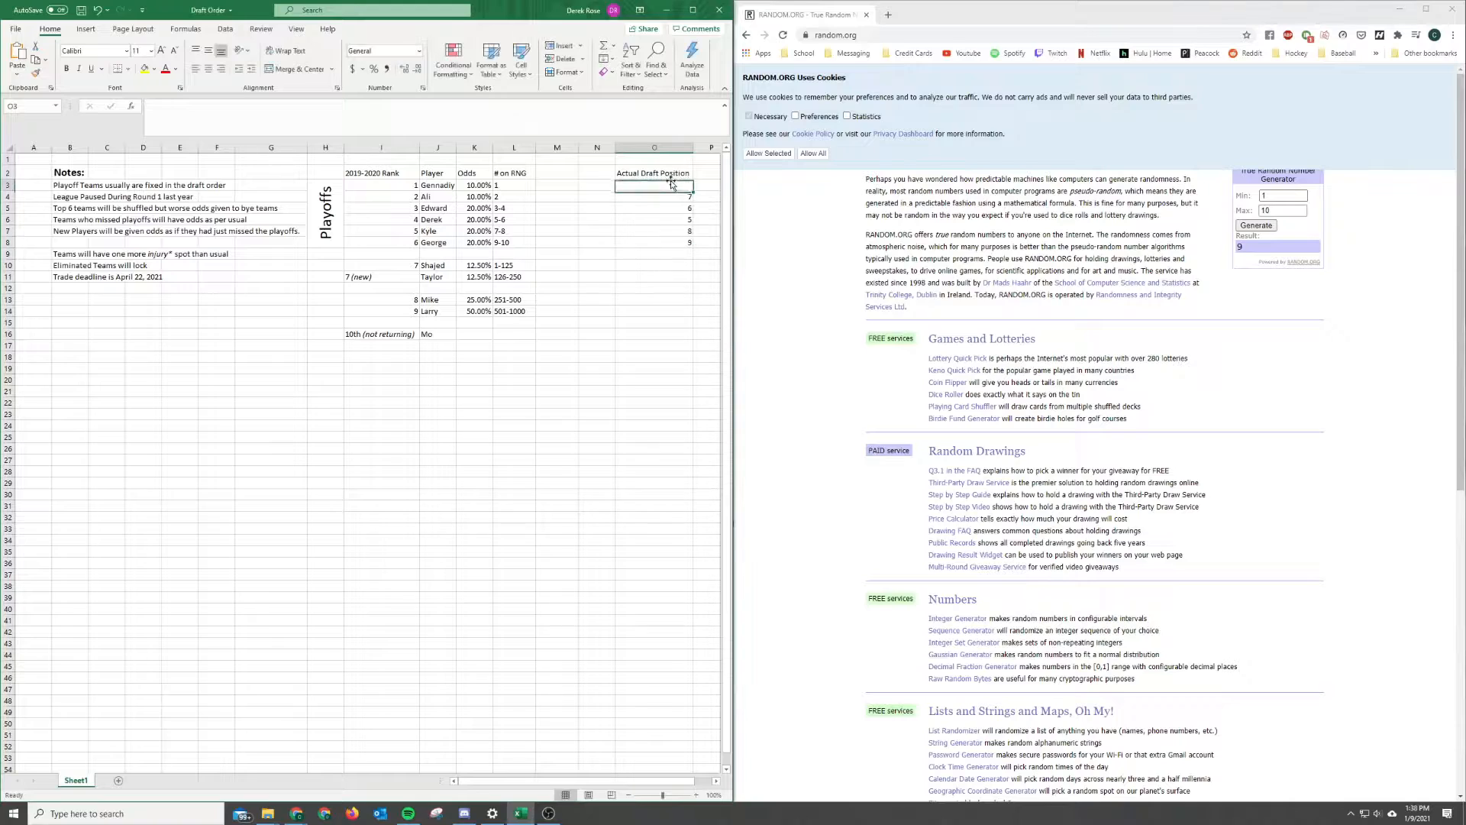
click(654, 185)
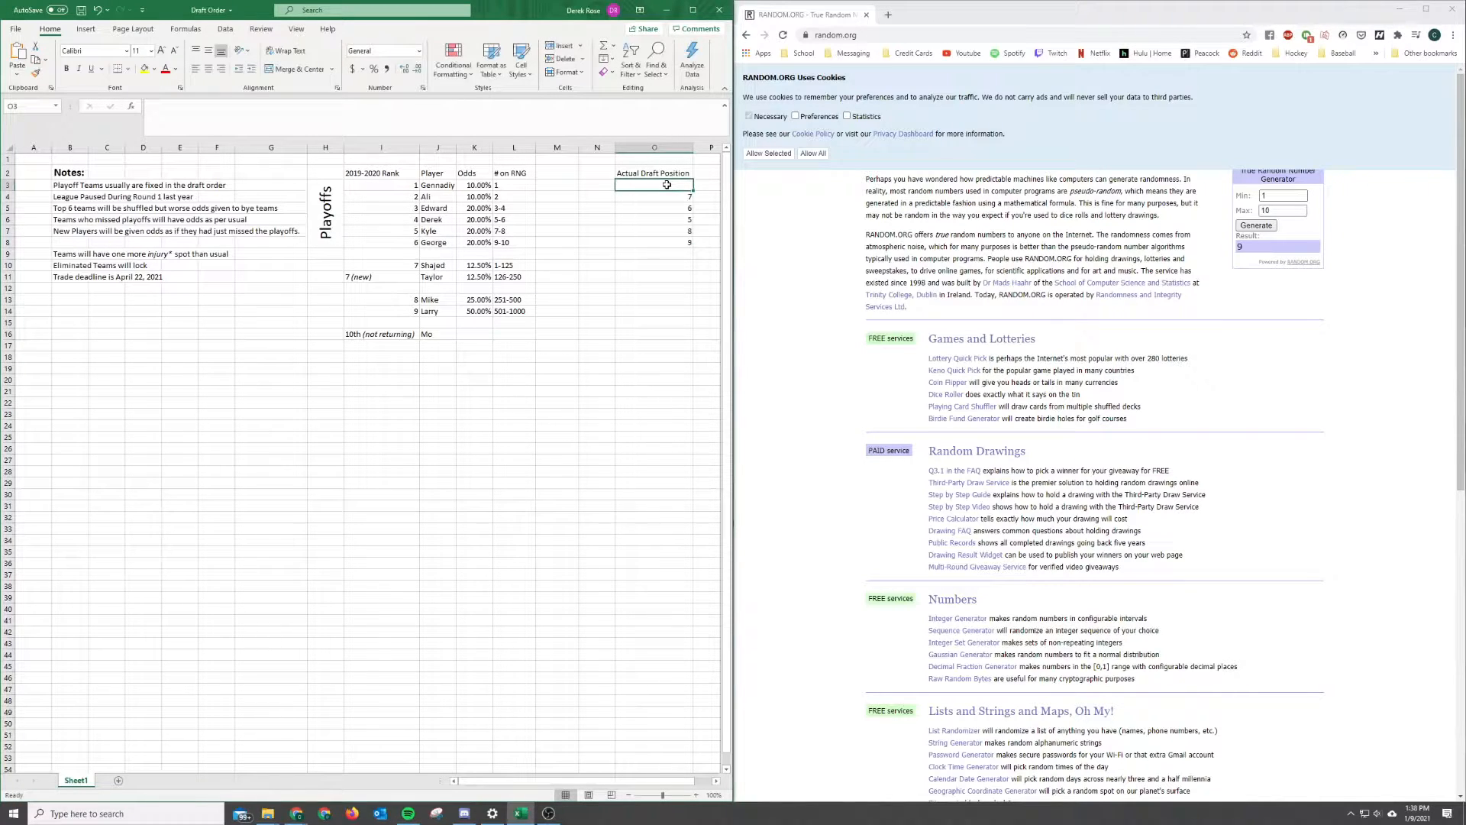
text(10)
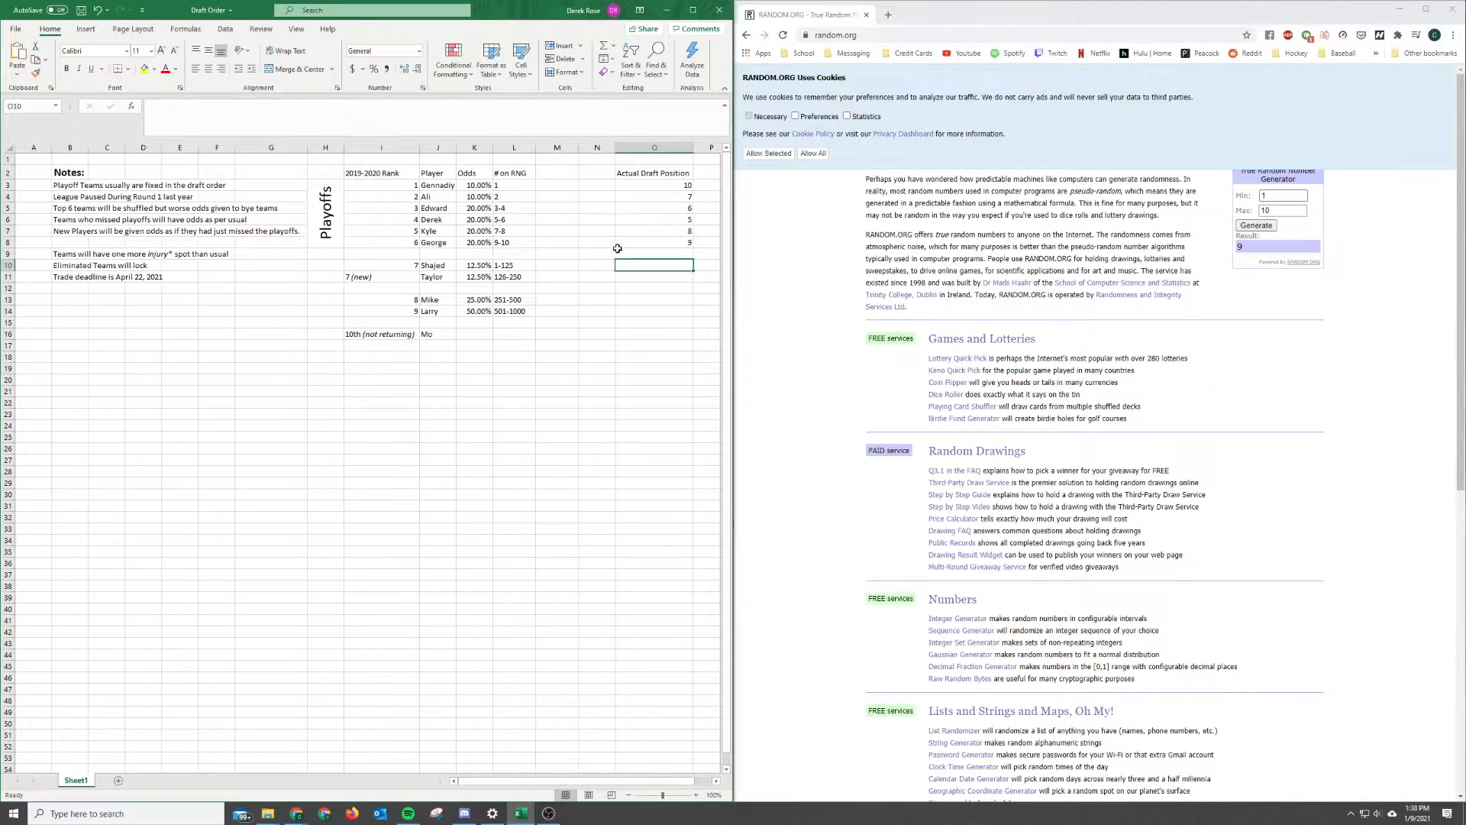
mouse_move(598, 269)
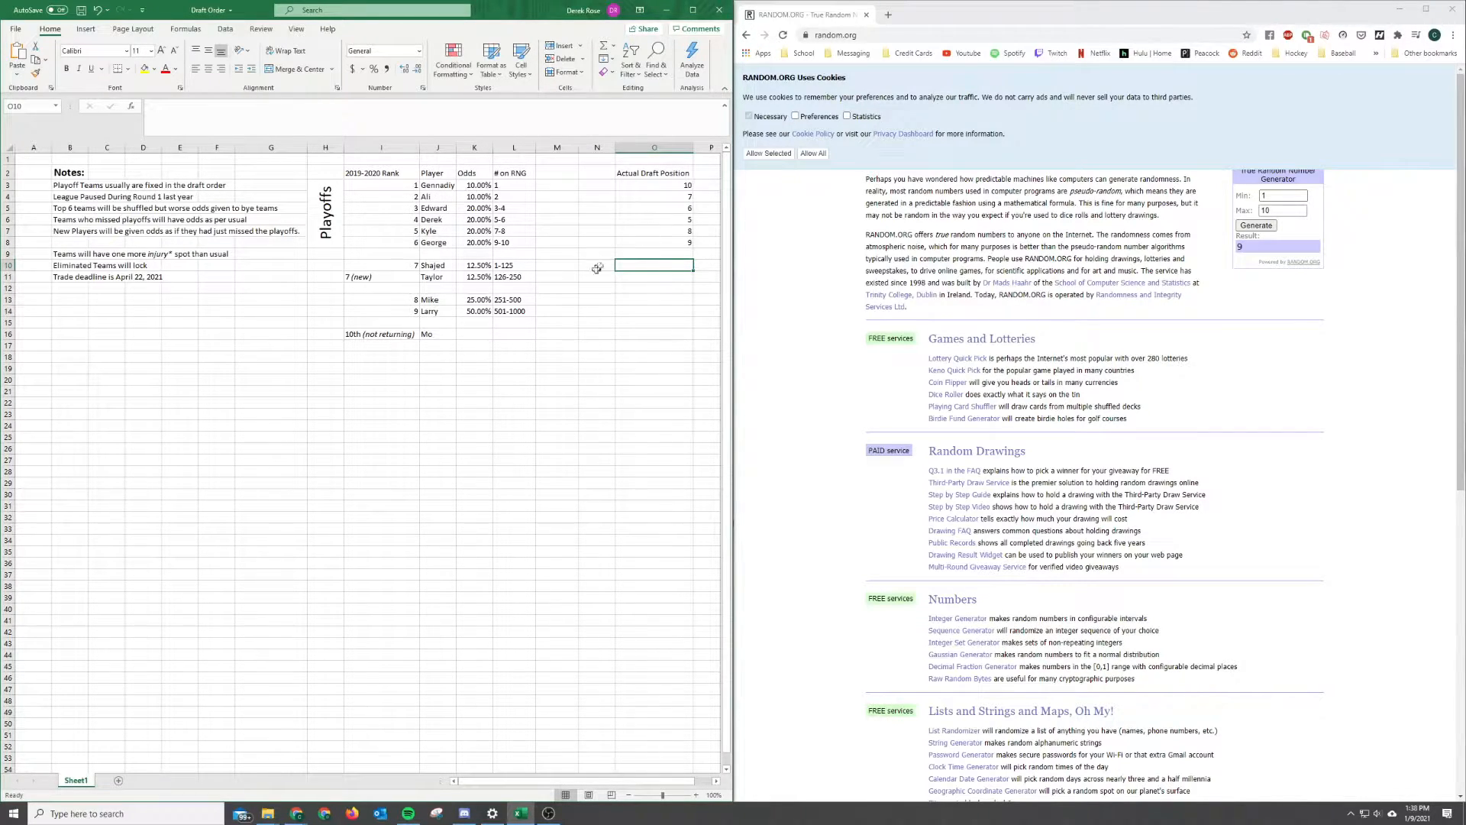
click(1280, 209)
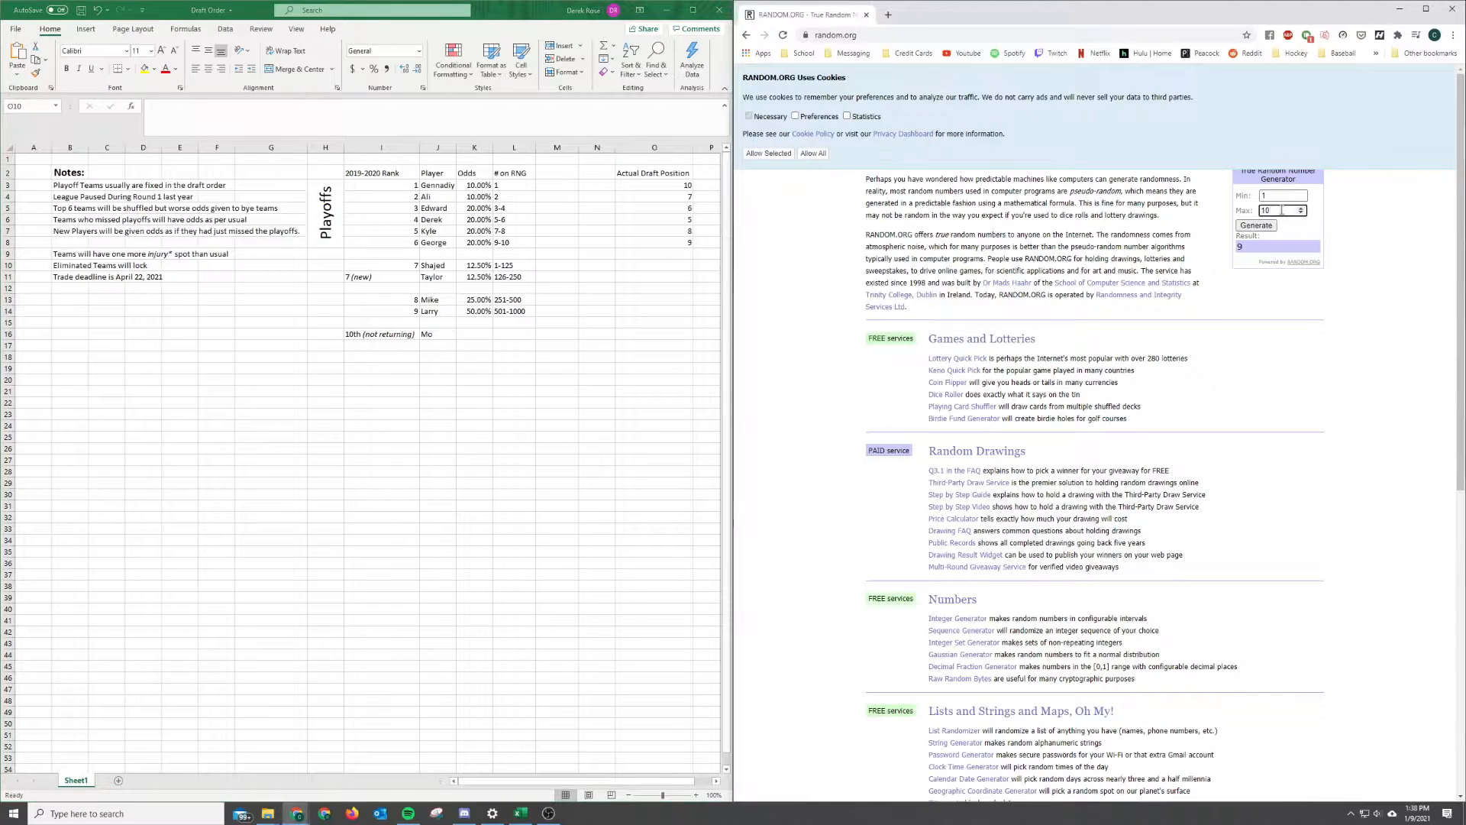
Step: Widen the generator range to 1–1000, review the odds columns, and draw 487
text(1000)
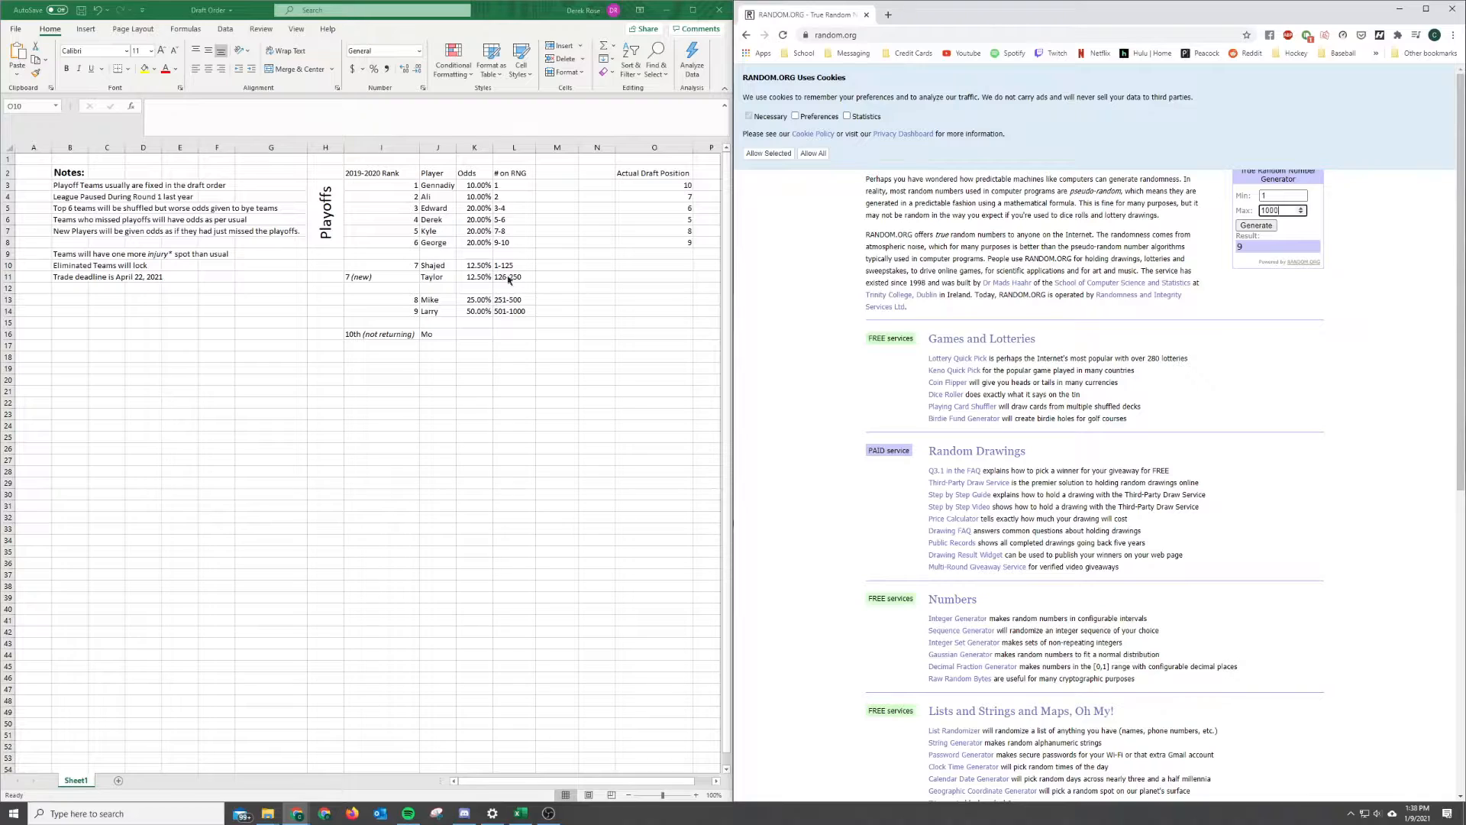
click(654, 264)
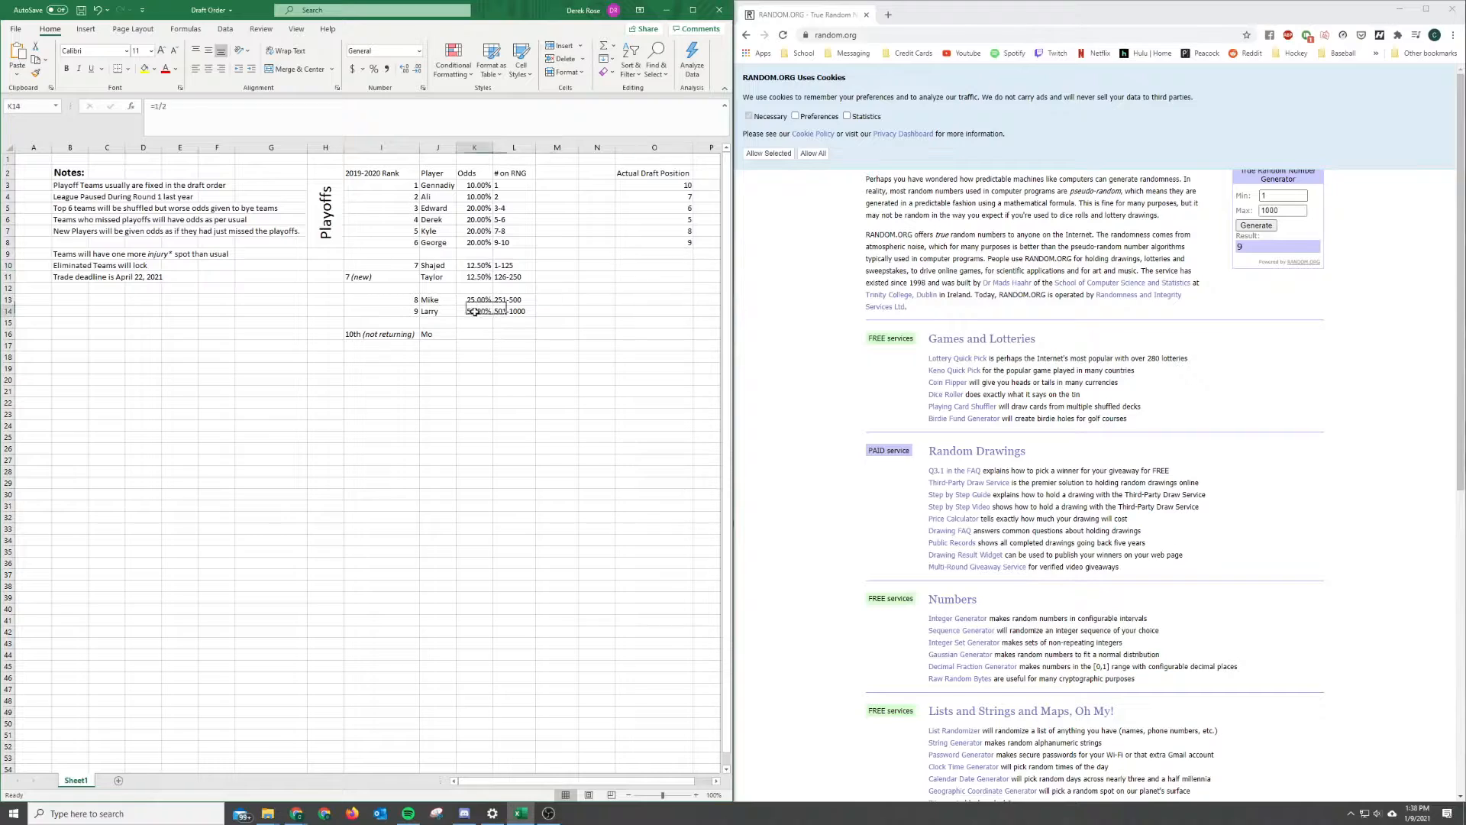
click(494, 310)
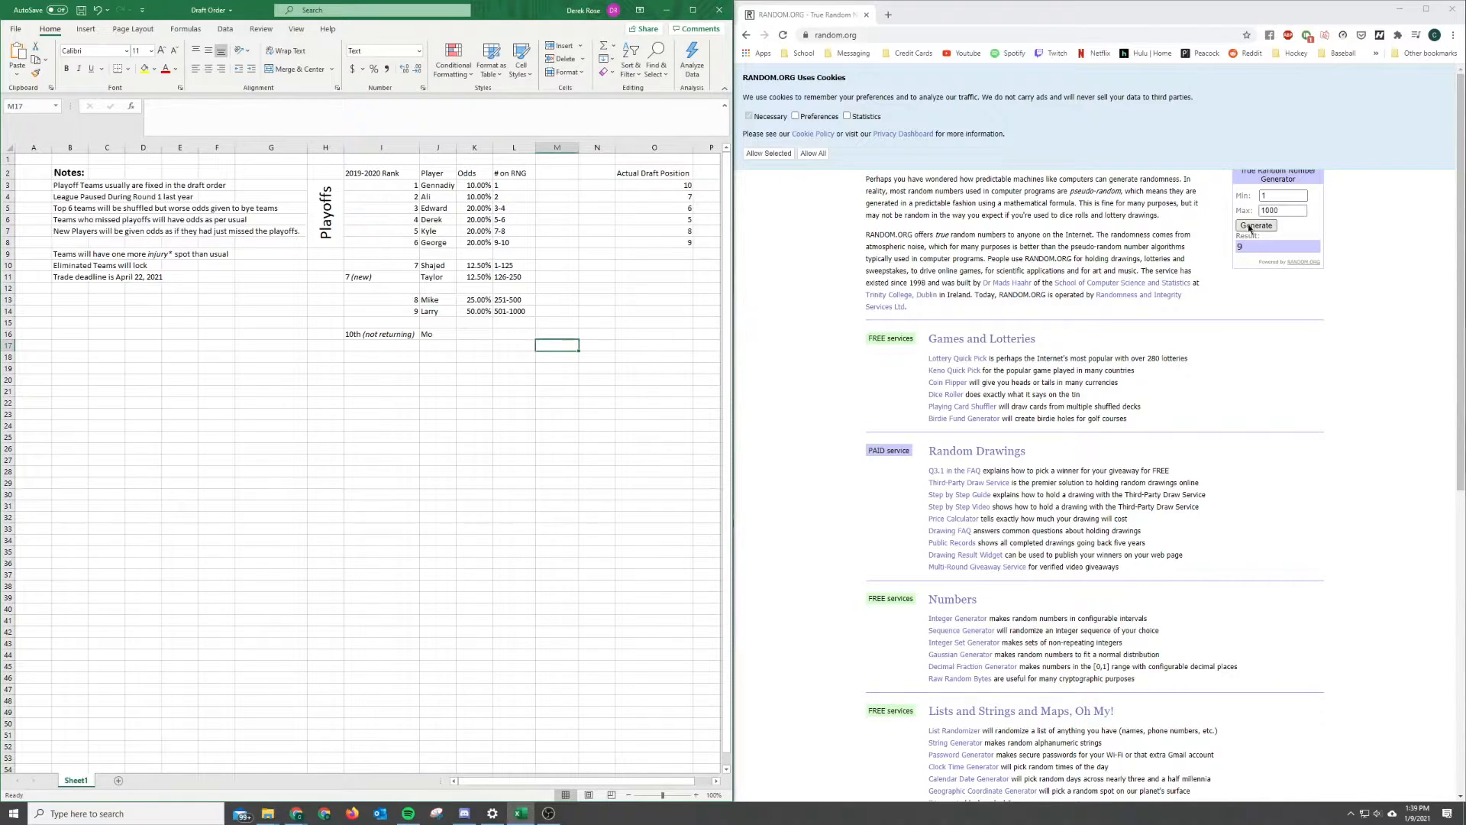
click(1255, 226)
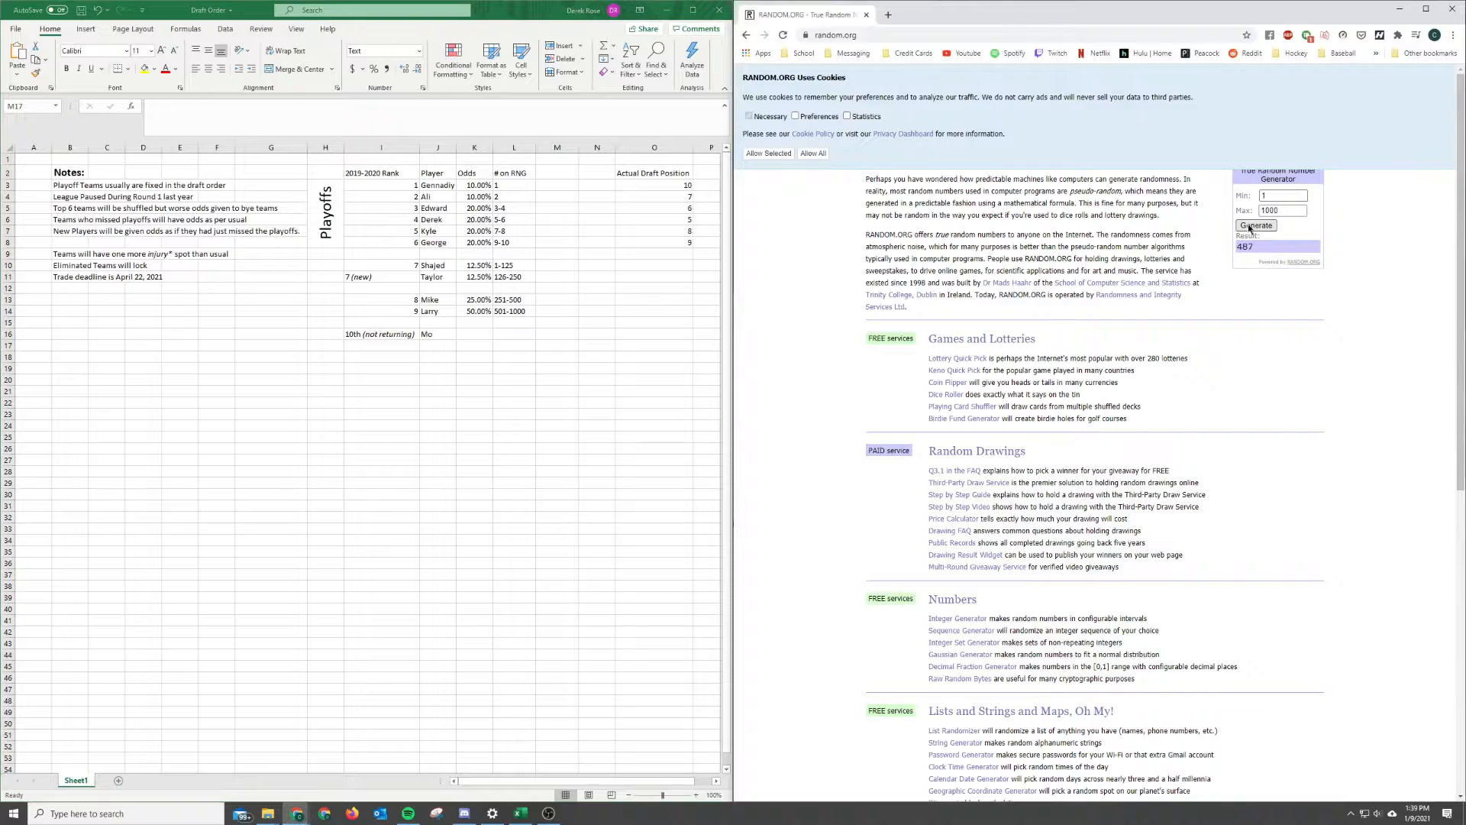
Step: Give Mike Actual Draft Position 1 in O13 and, after another draw, Larry position 2 in O14
click(654, 299)
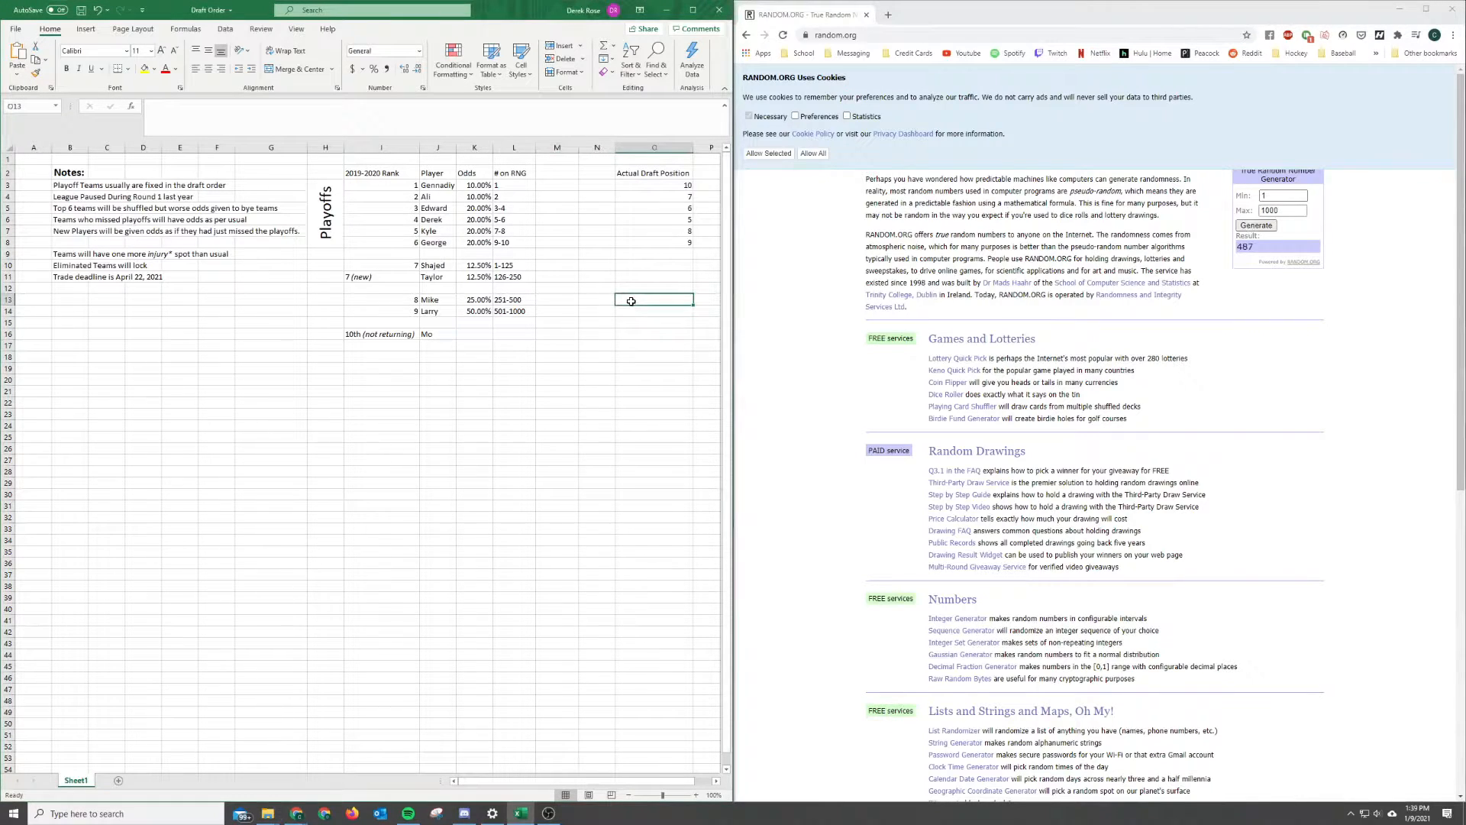
text(1)
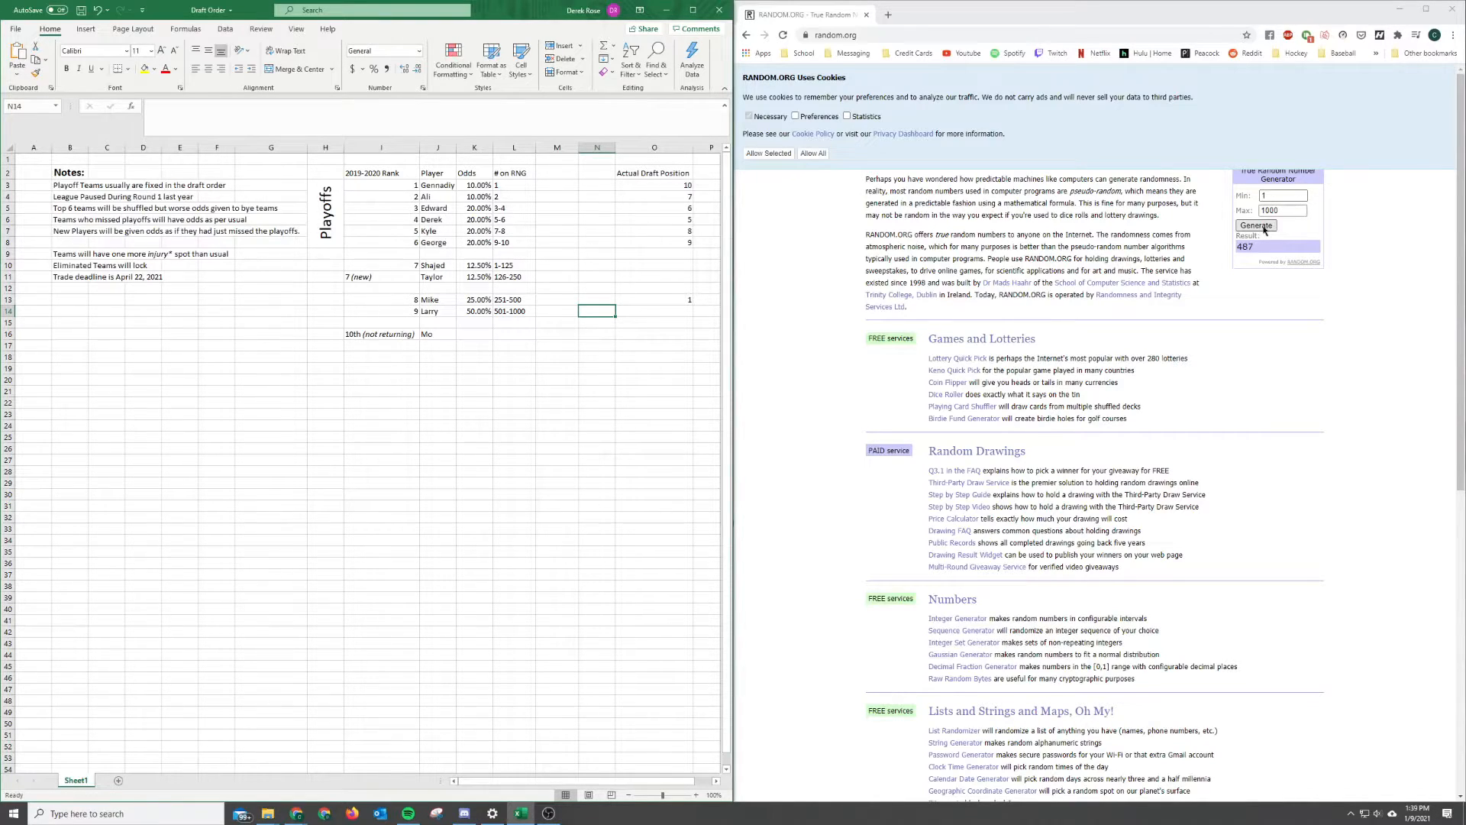
click(1255, 226)
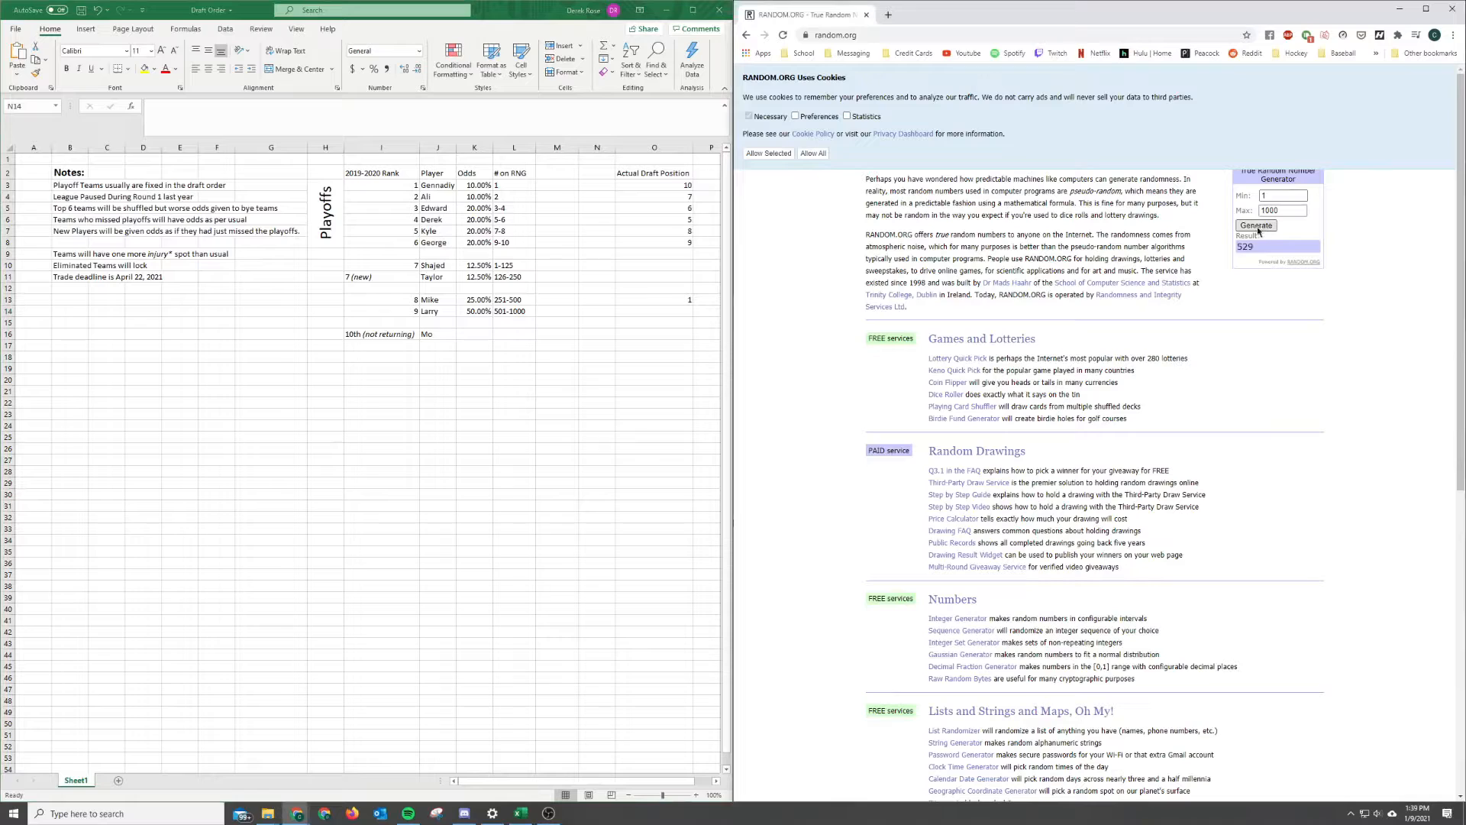
text(2)
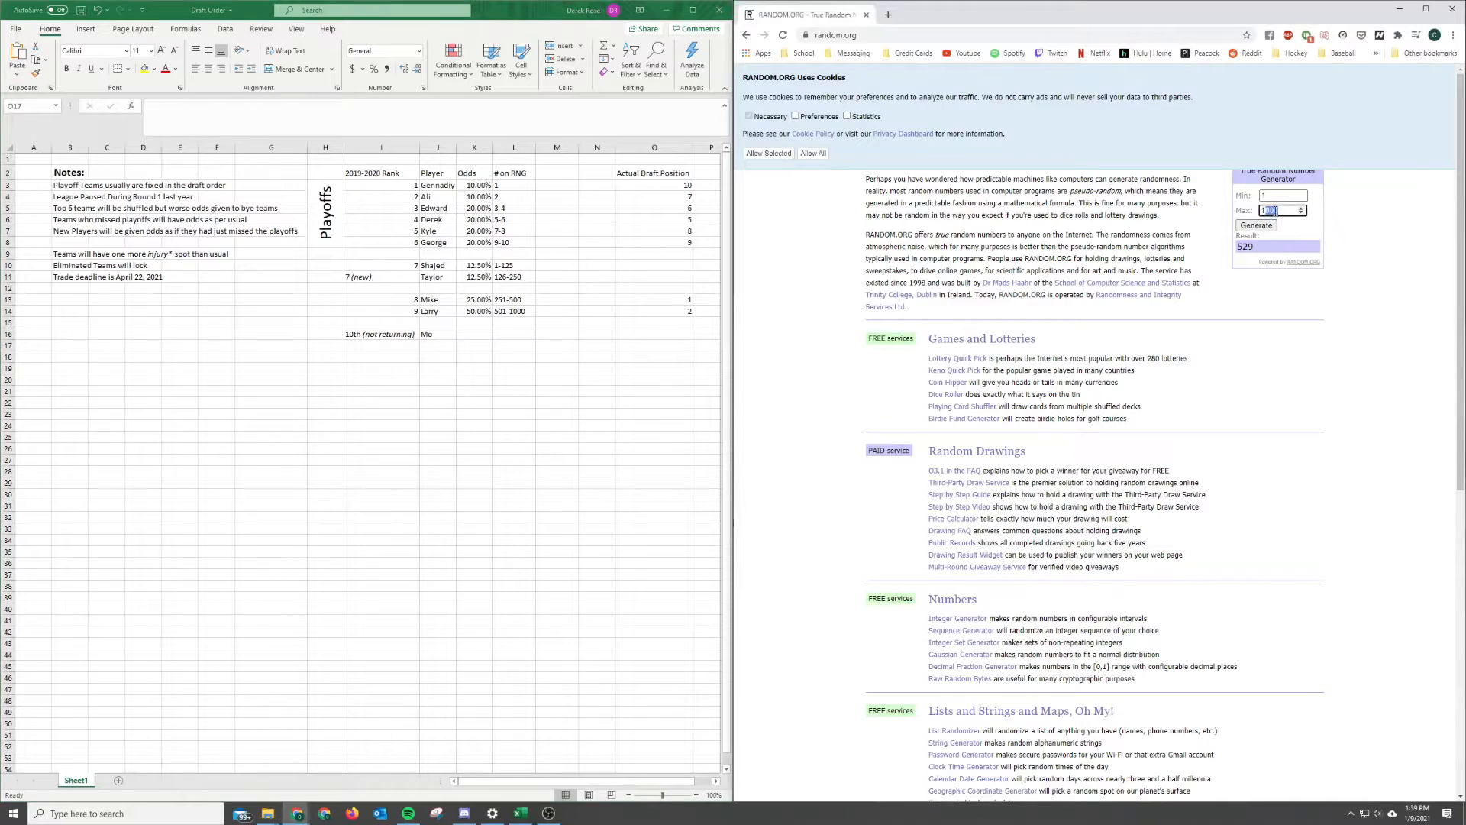
Step: Narrow the generator to 1–250, then give Shajed position 3 in O10 and Taylor position 4 in O11
click(1281, 210)
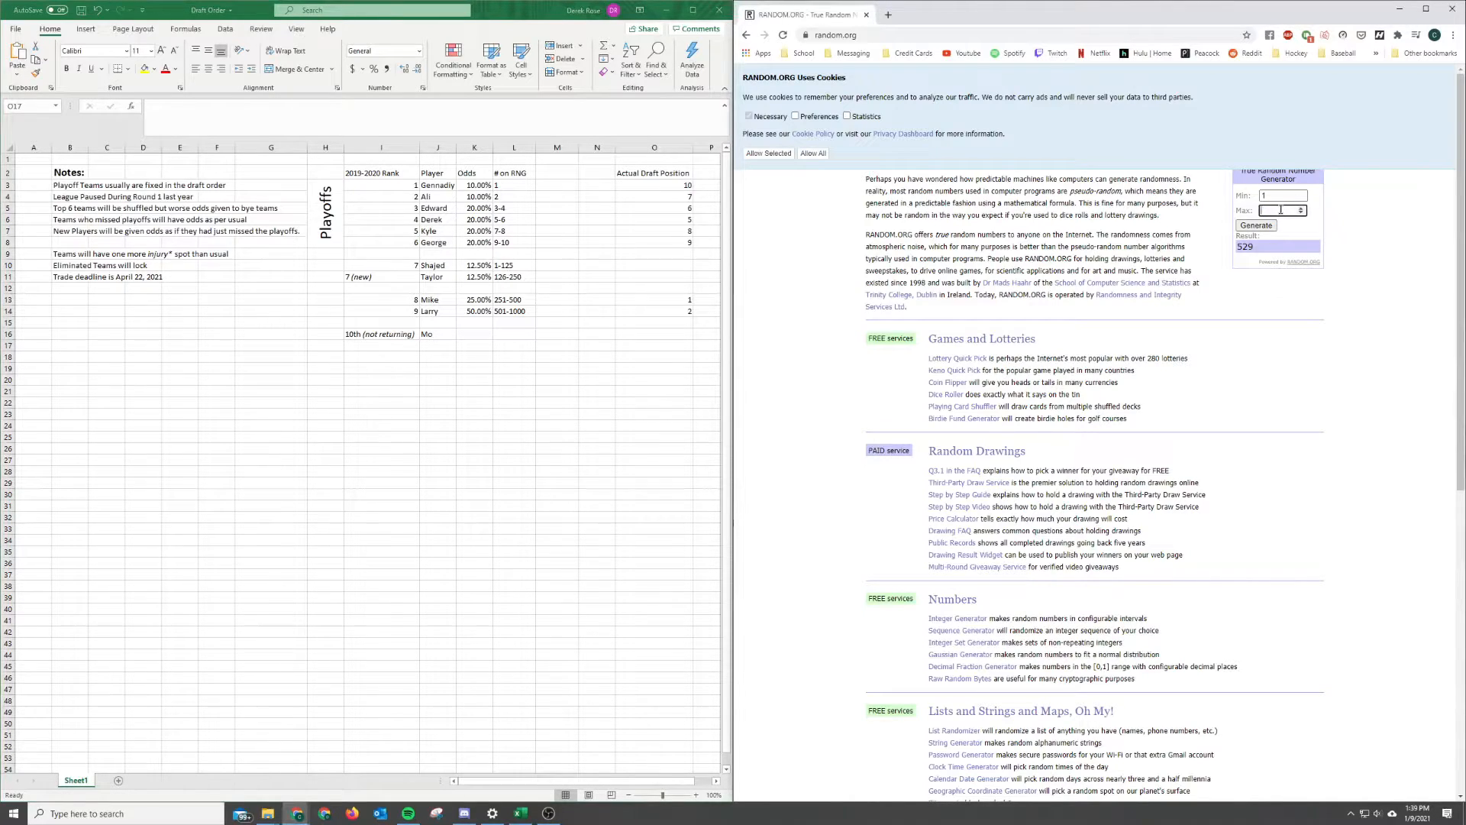
text(250)
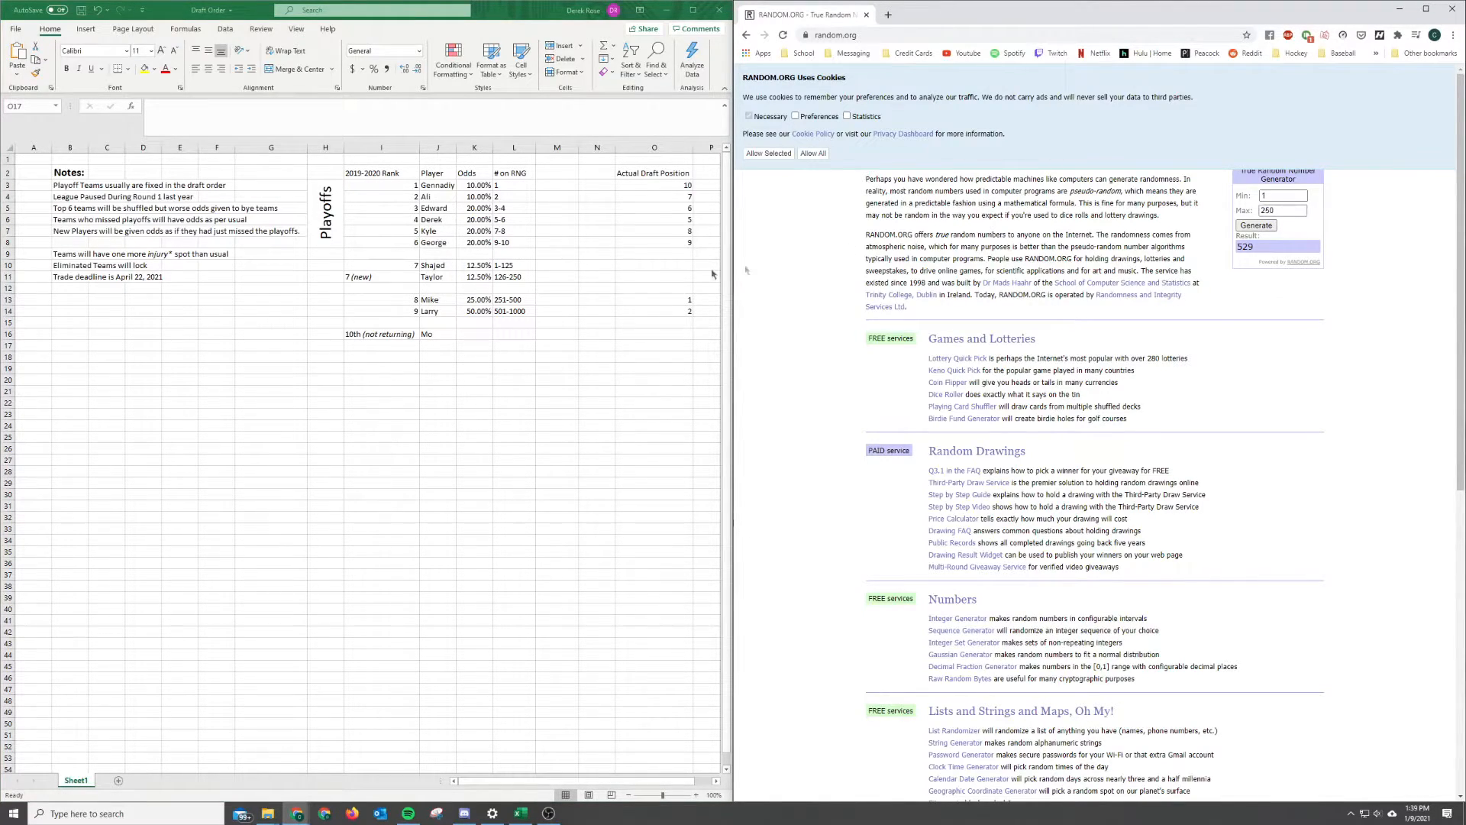
click(653, 344)
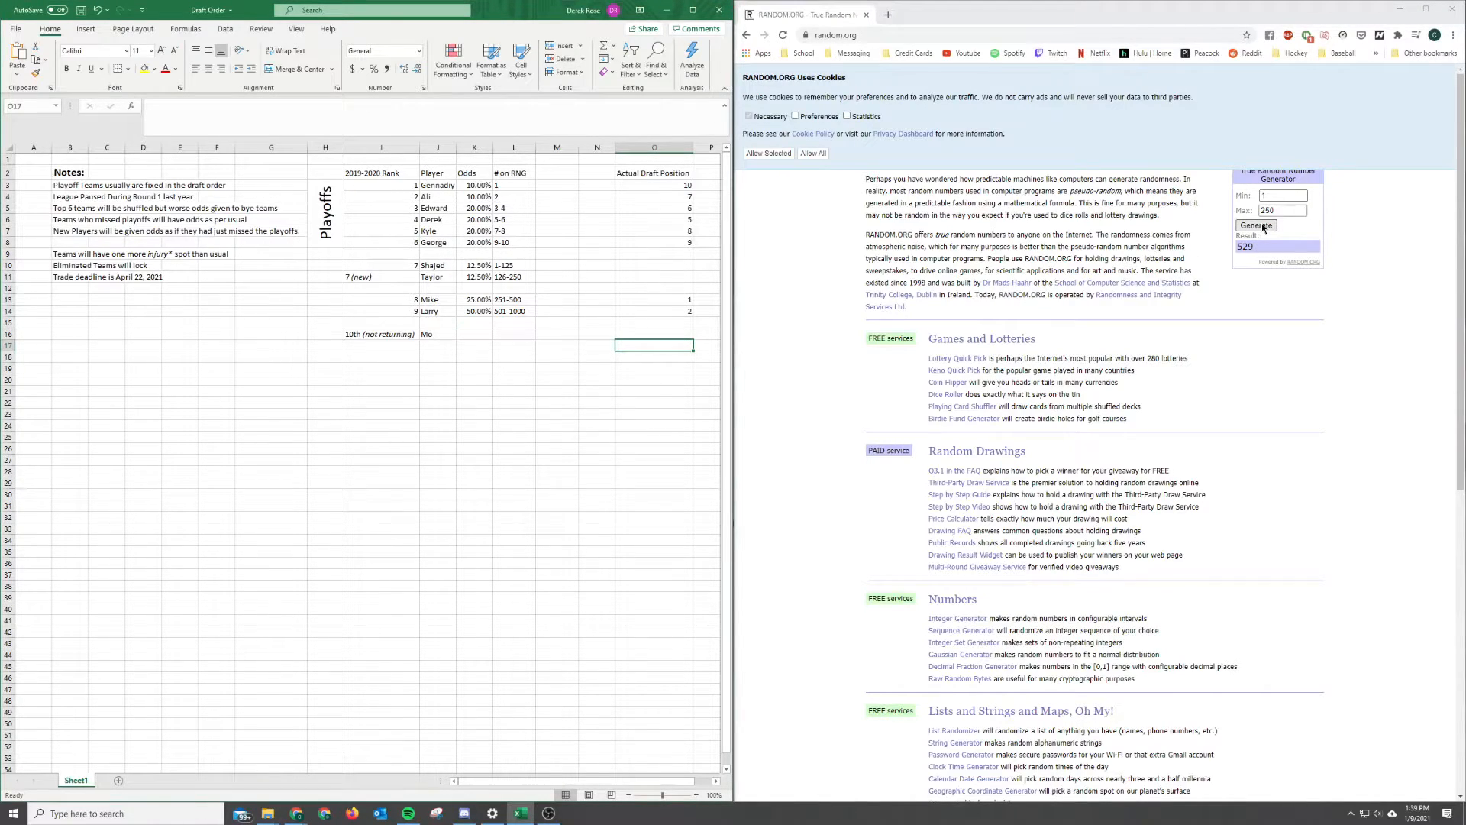
click(1256, 226)
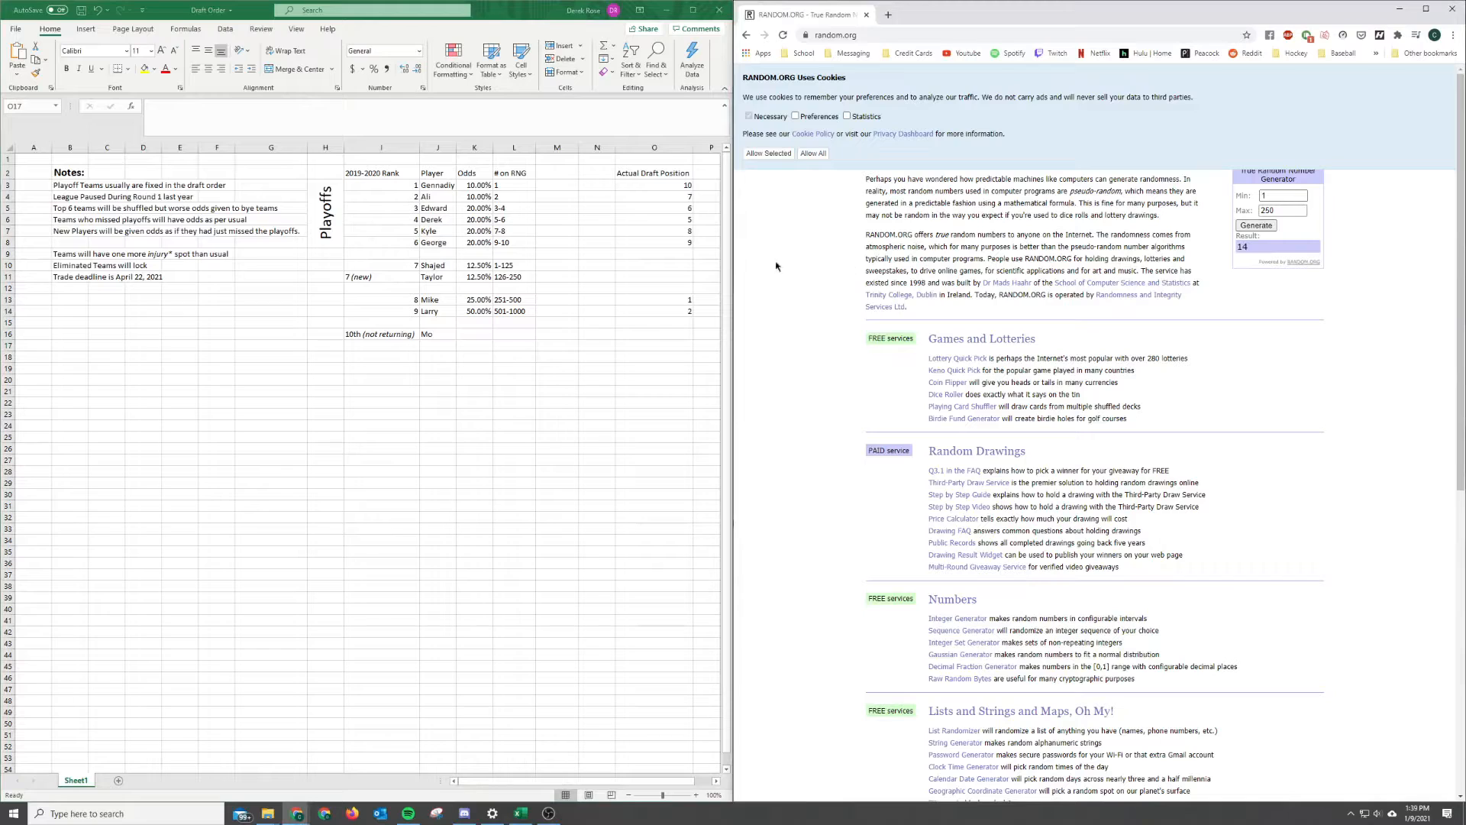
text(3)
click(656, 276)
text(4)
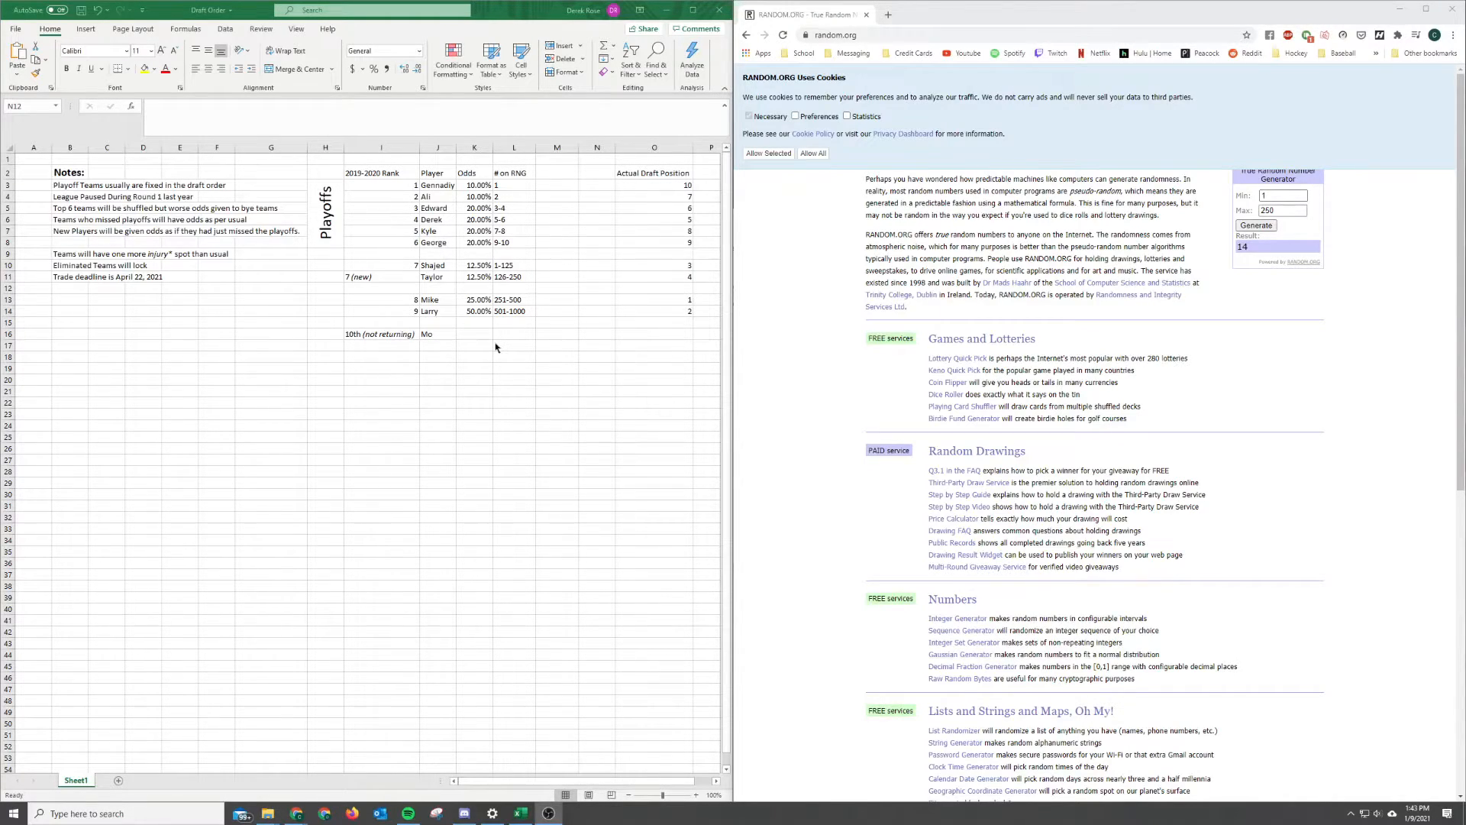
click(652, 276)
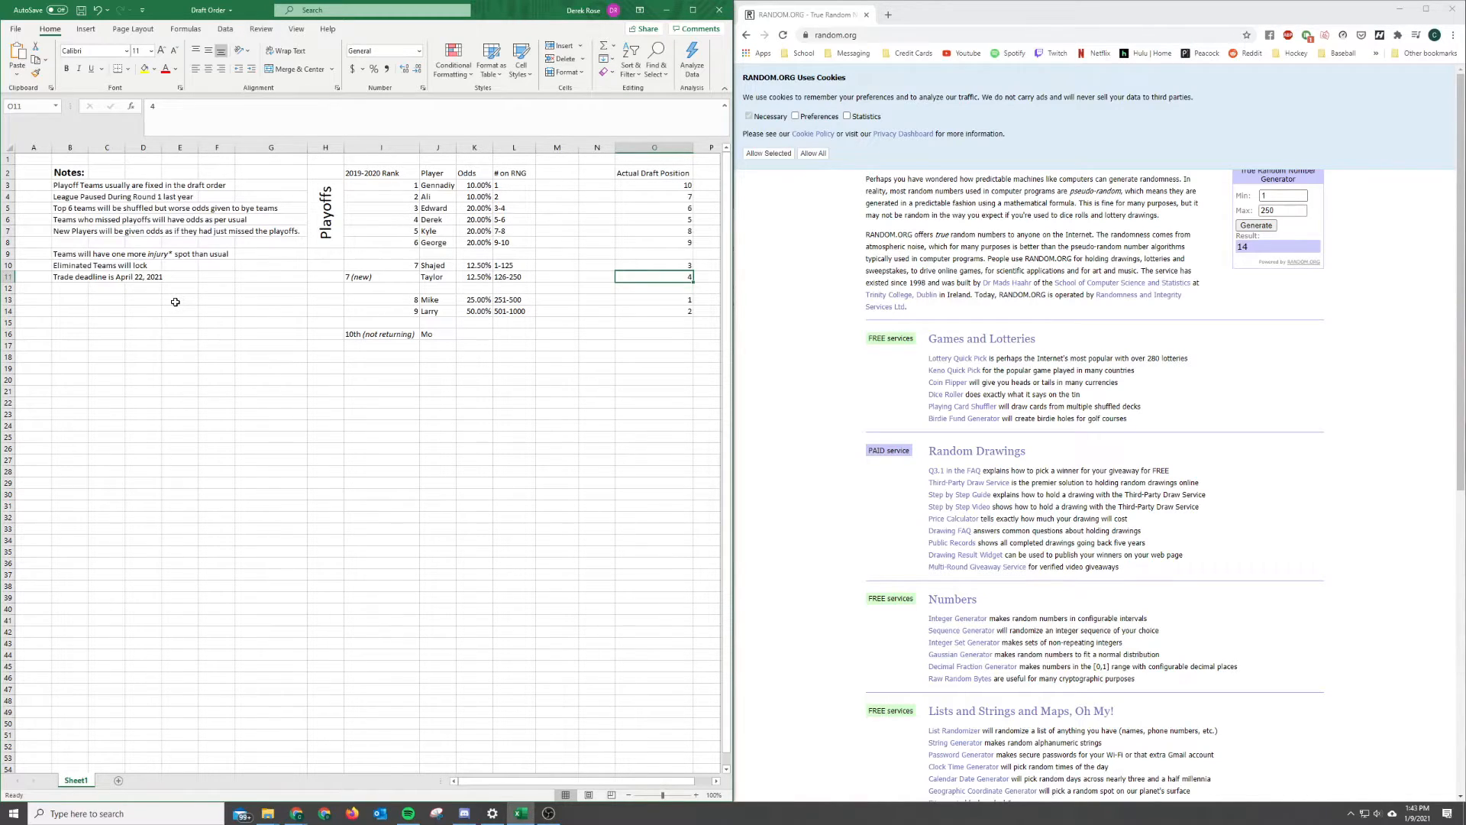
click(69, 264)
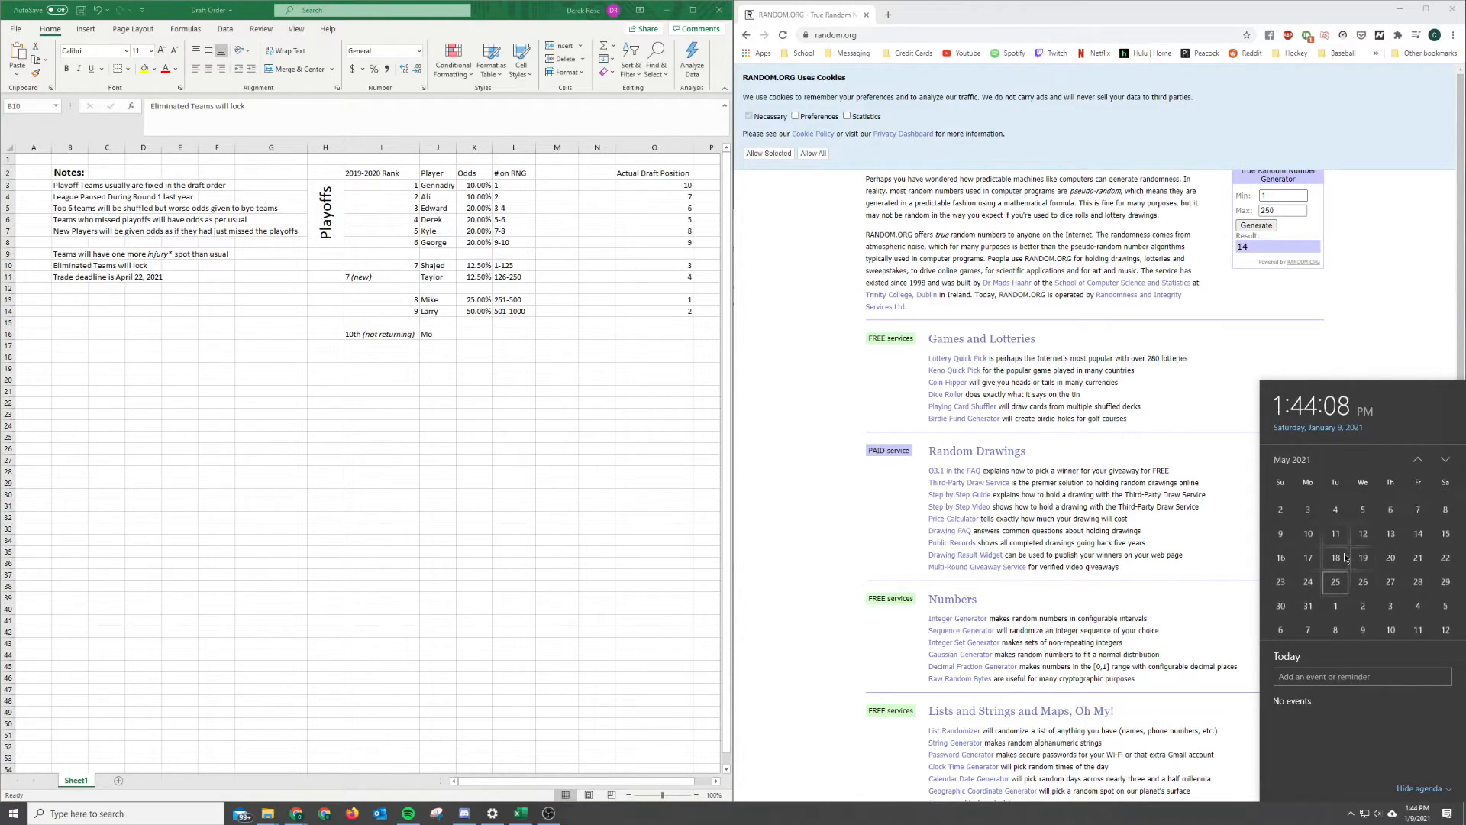
click(1418, 460)
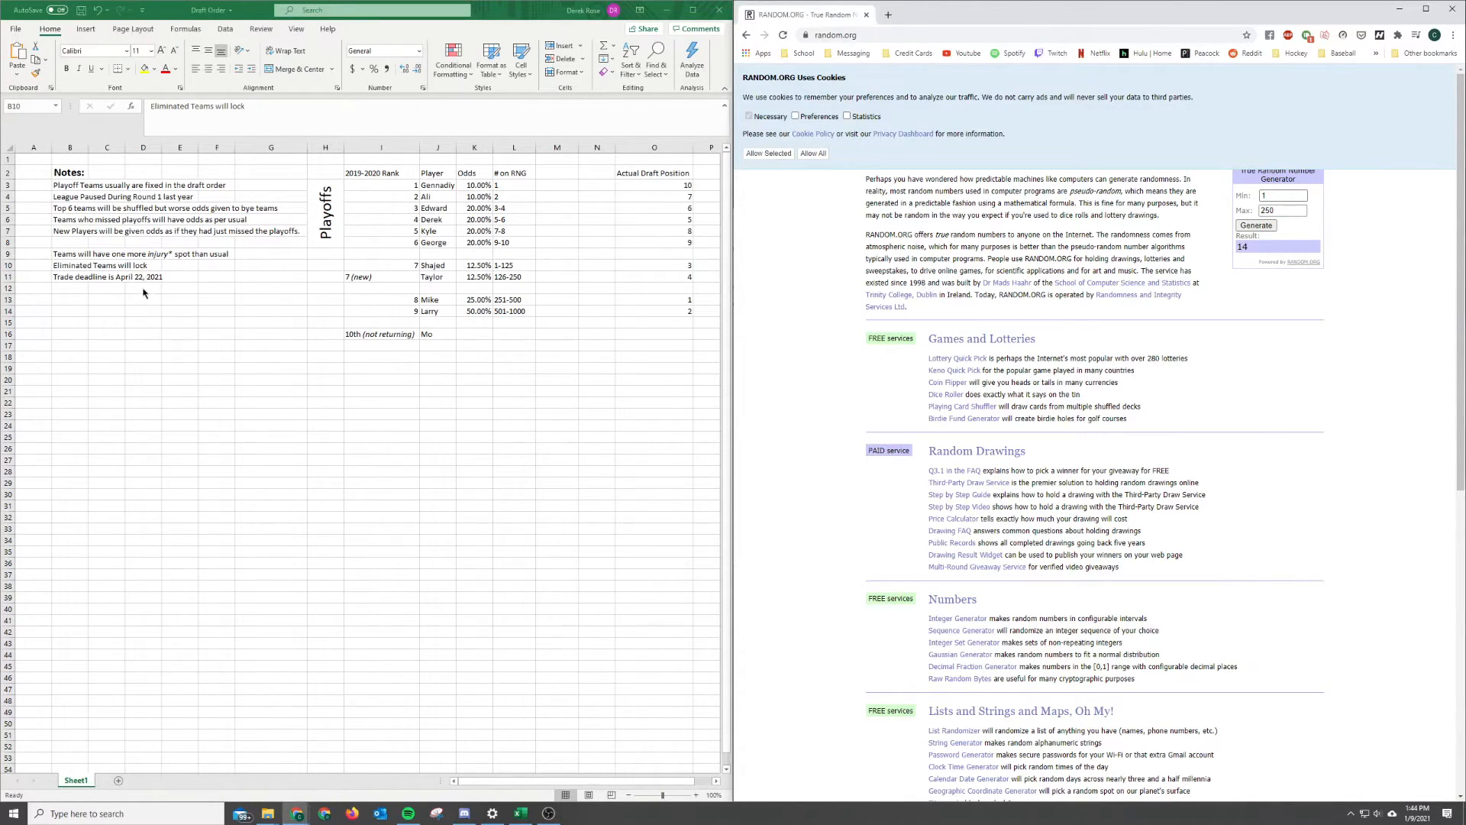
mouse_move(136, 277)
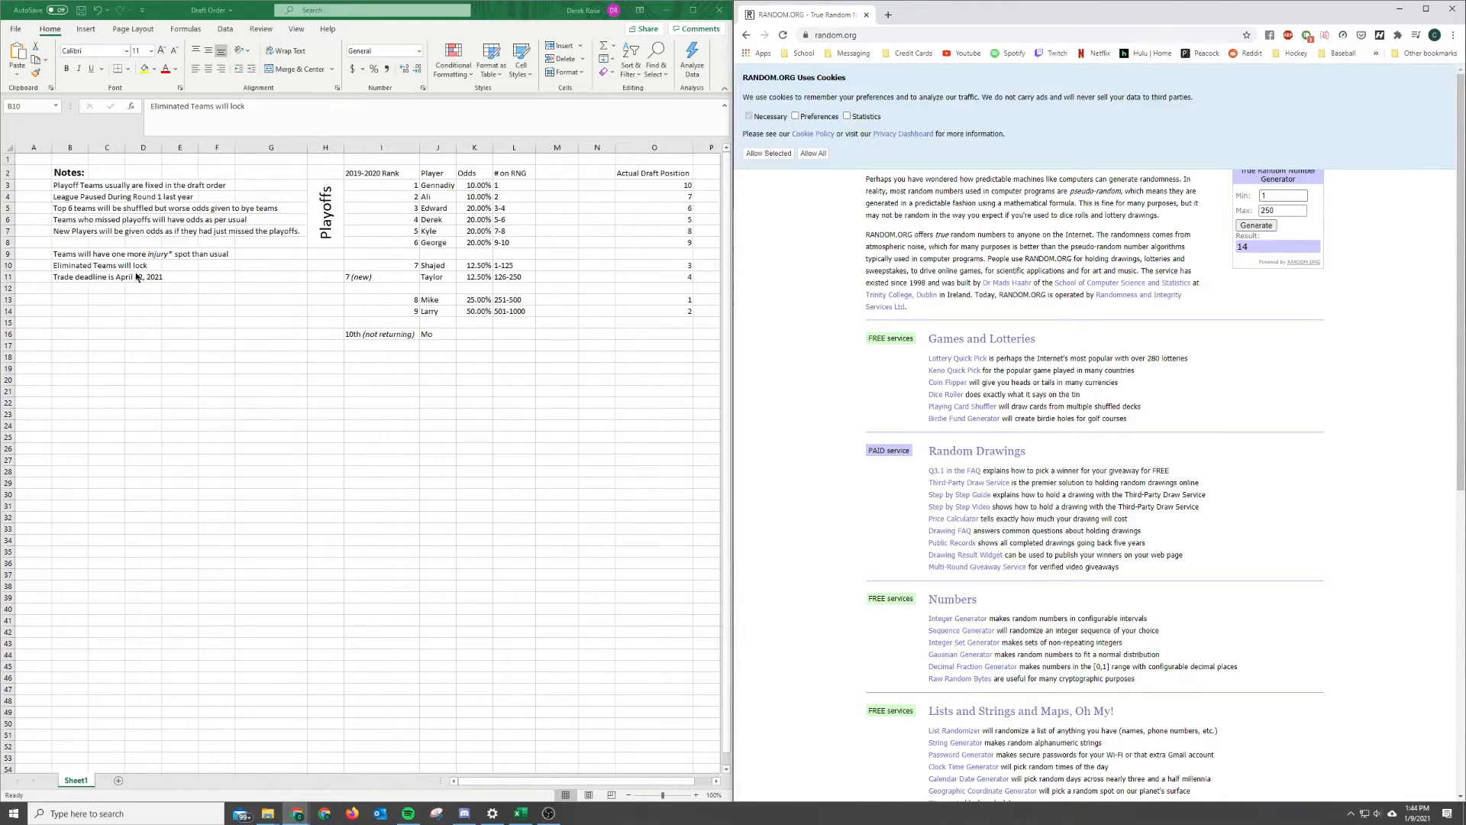
click(70, 265)
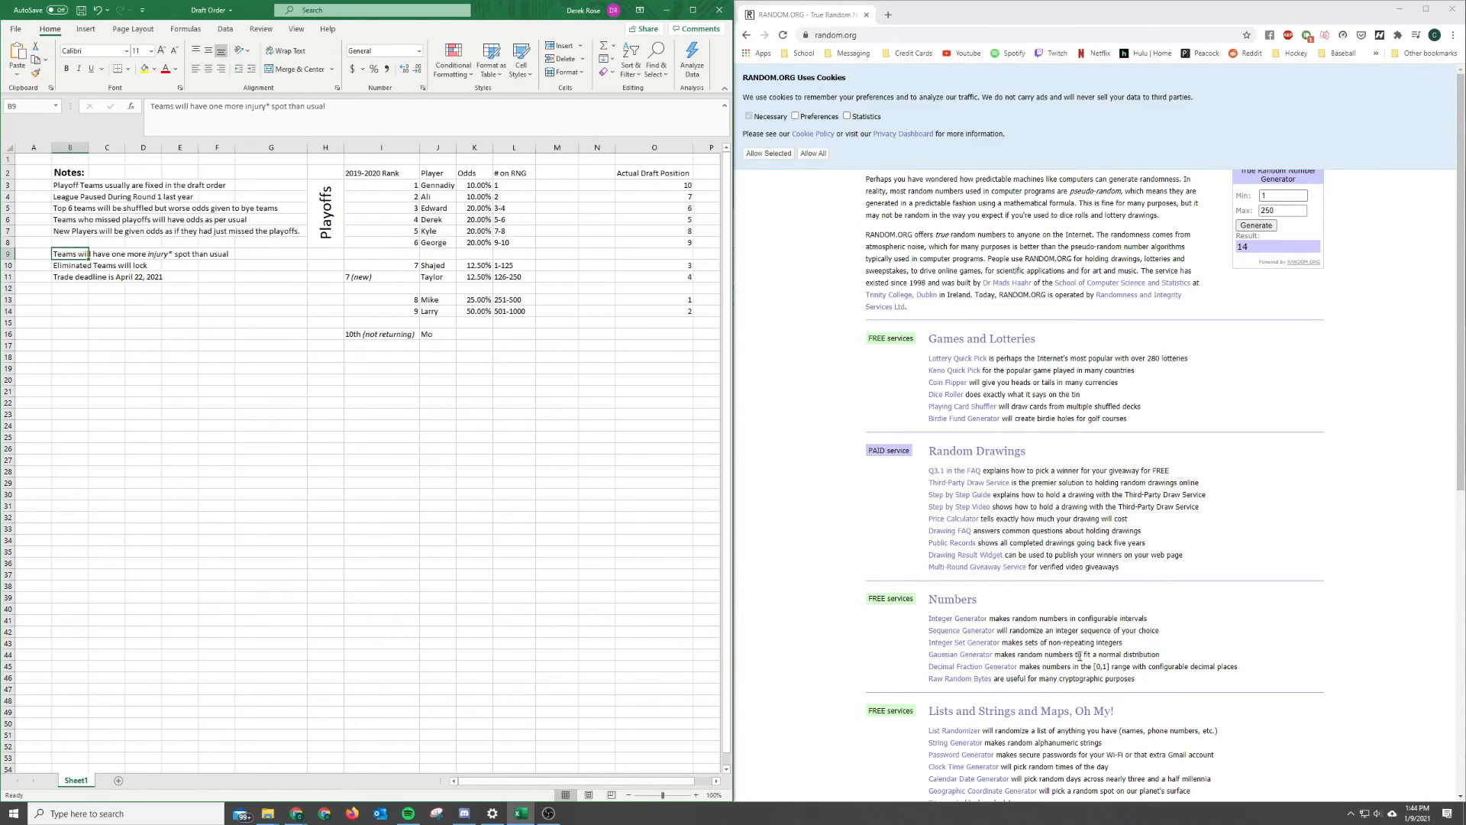
mouse_move(960, 506)
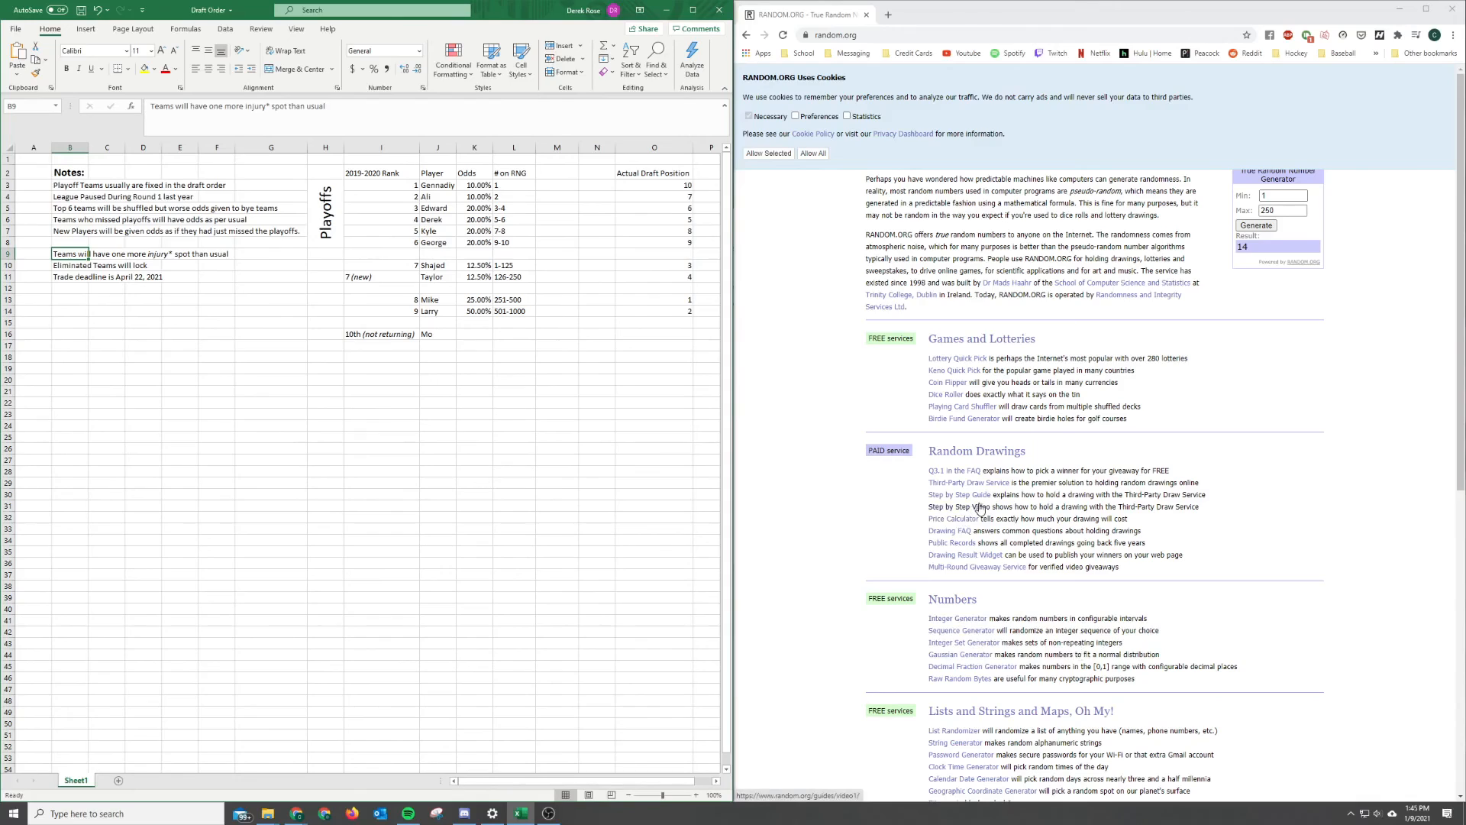